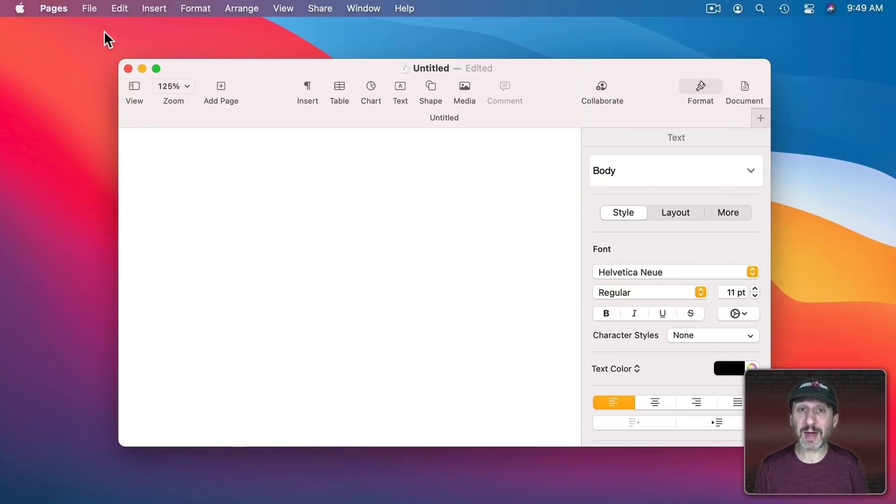
Browse the Pages File, Format and Edit menus, then place the cursor on the page
left_click(89, 8)
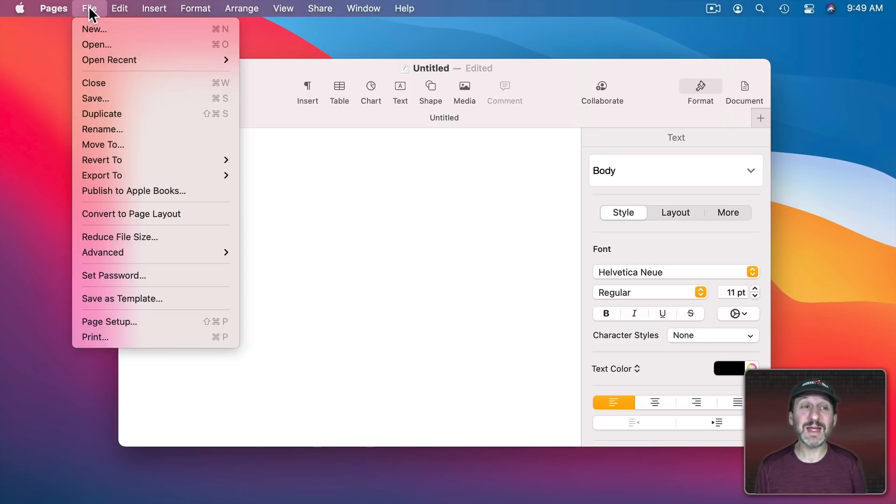
left_click(196, 8)
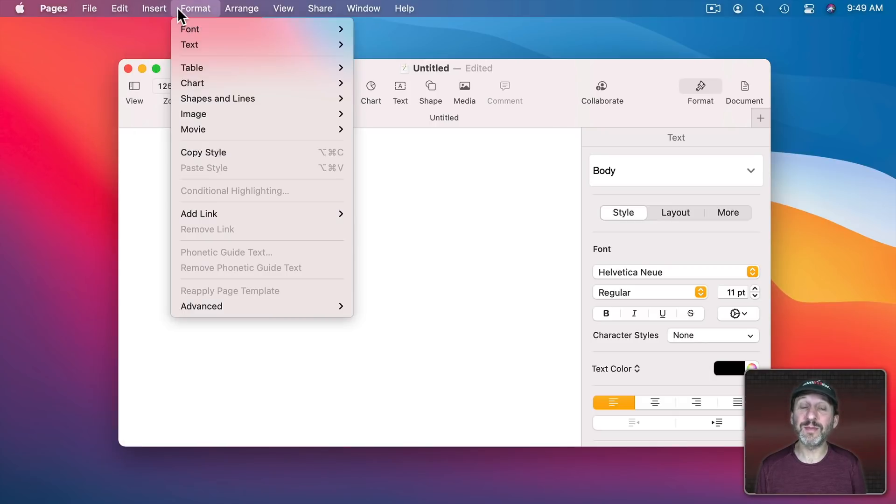
left_click(119, 8)
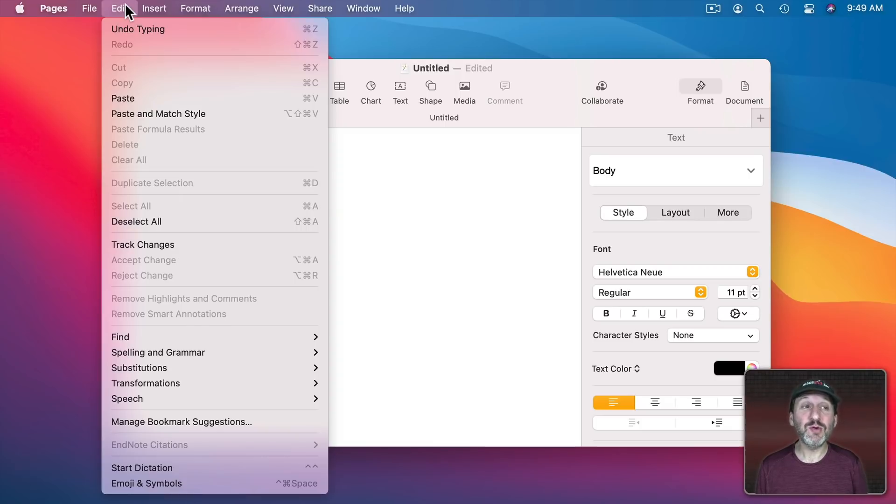
mouse_move(288, 84)
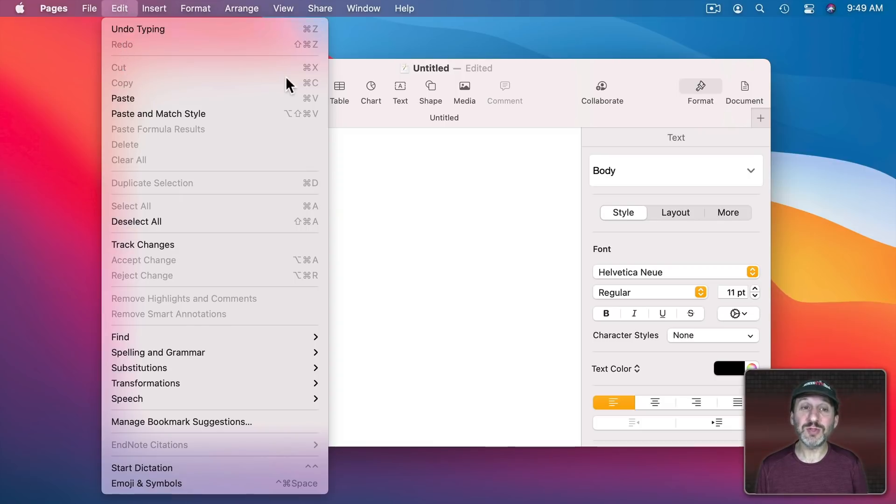
mouse_move(311, 77)
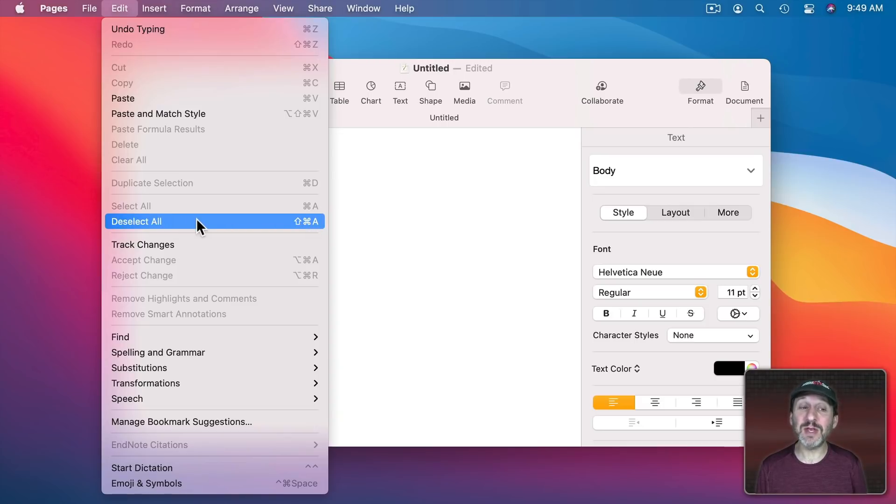
mouse_move(313, 232)
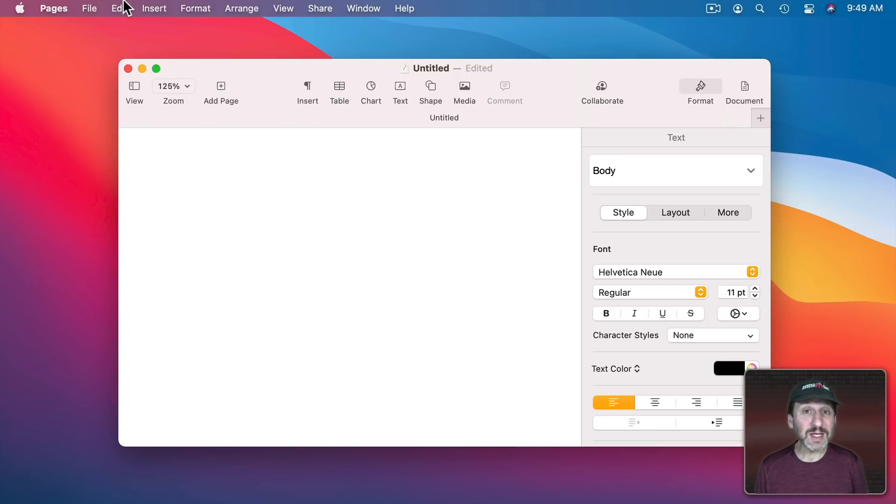
left_click(181, 196)
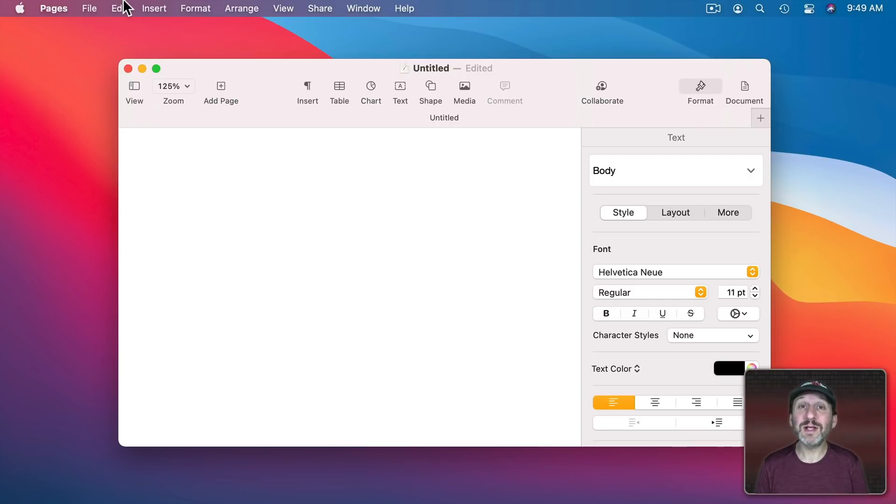
left_click(181, 196)
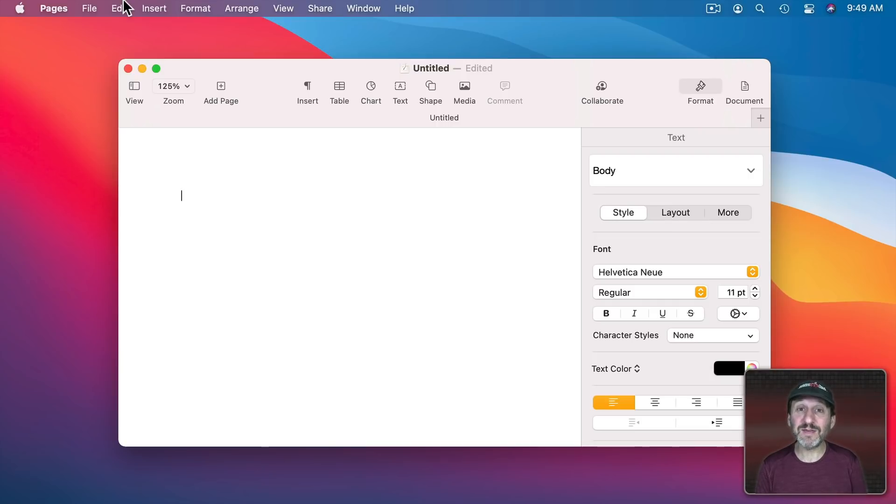
In Keyboard settings, view App Shortcuts and start adding a new app shortcut
left_click(19, 8)
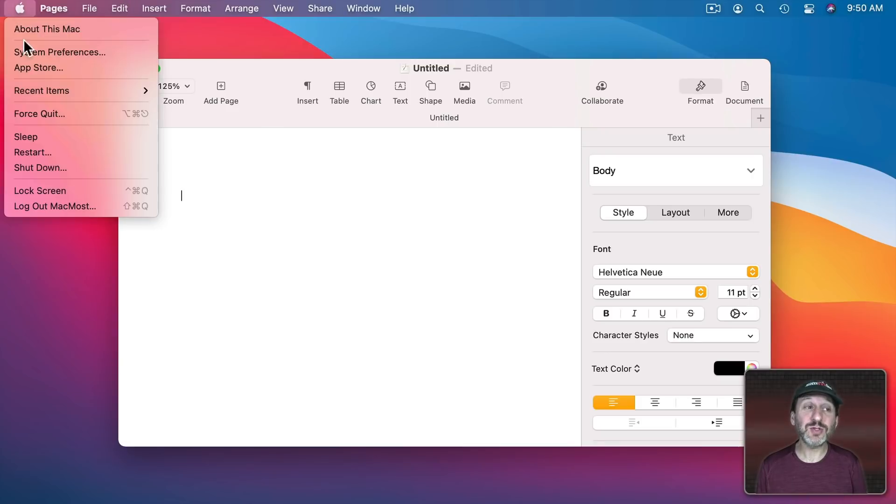
left_click(59, 52)
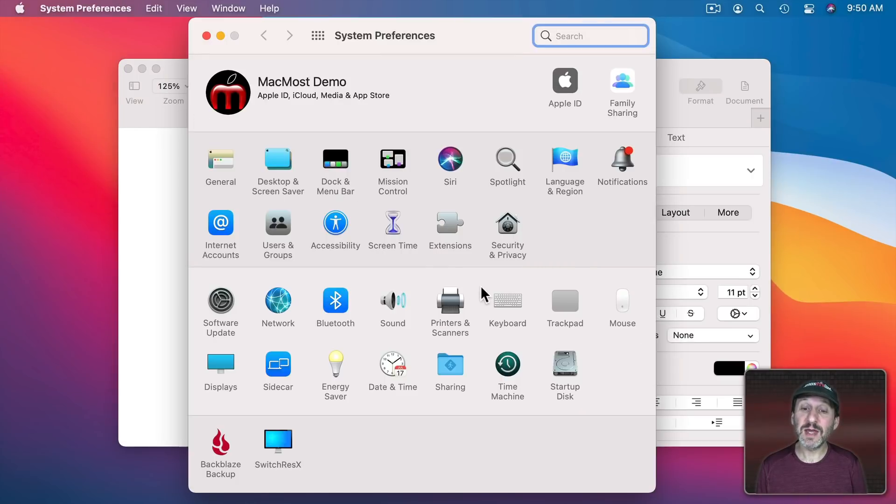
left_click(507, 302)
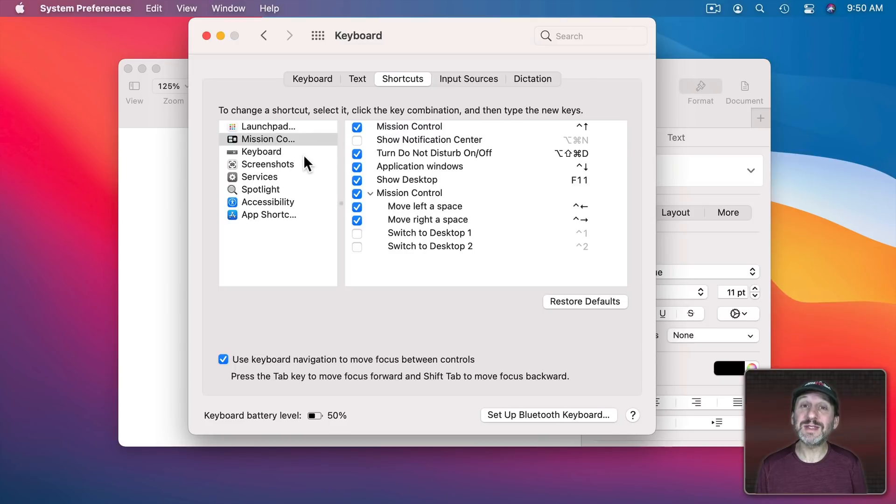
left_click(269, 214)
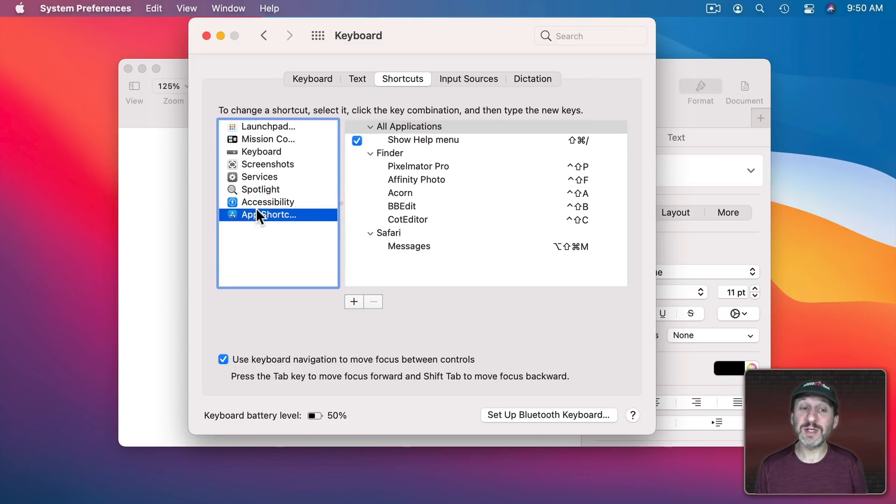
left_click(353, 302)
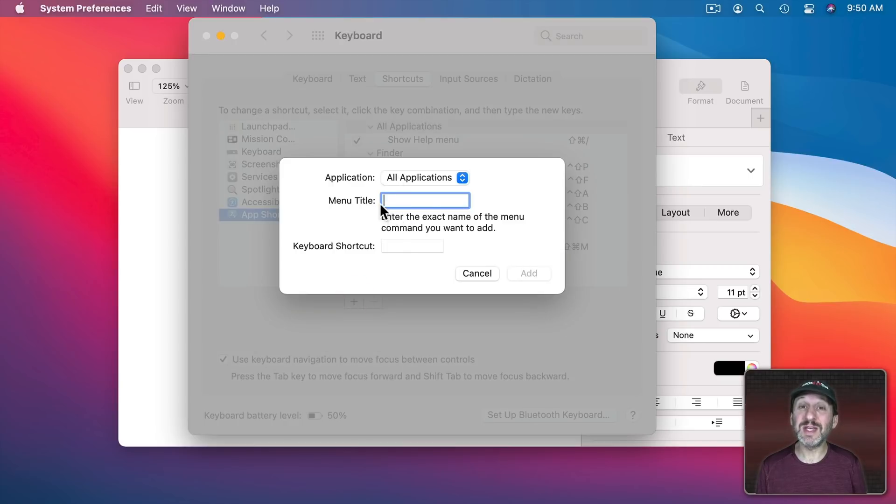
mouse_move(437, 205)
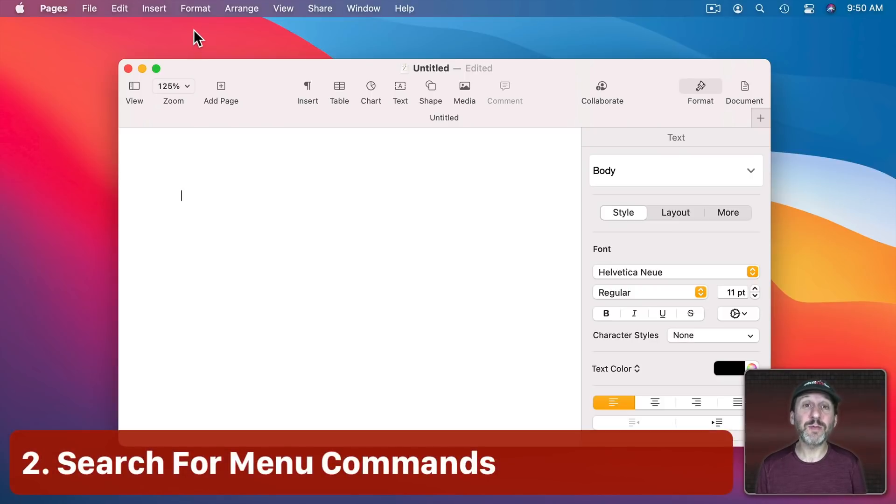
Browse the File and Format menus, then search Help menu commands for 'sup'
left_click(90, 8)
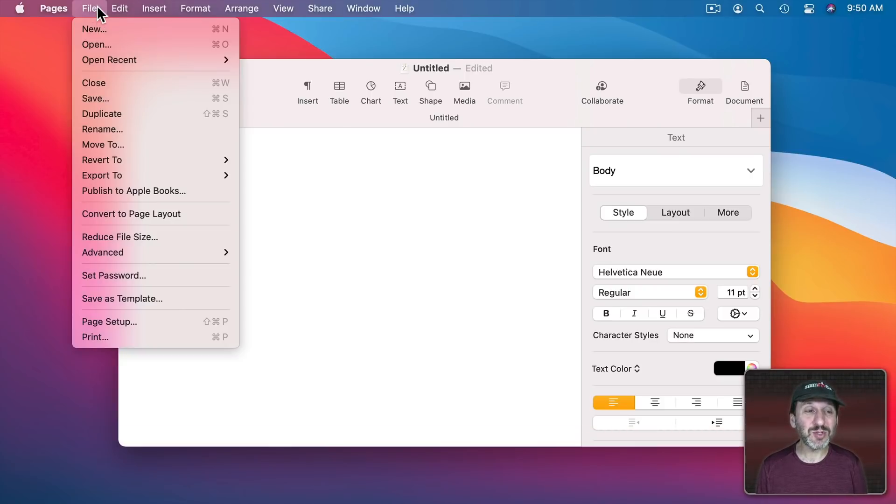
left_click(242, 8)
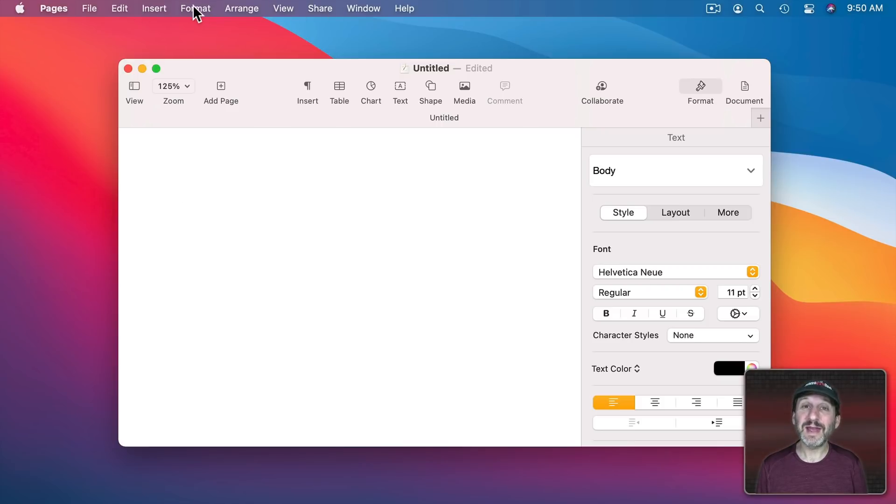
left_click(195, 8)
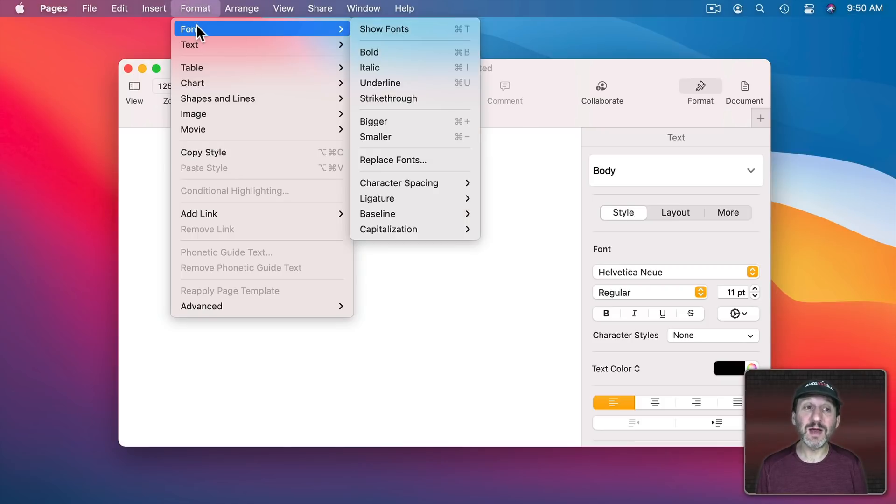
mouse_move(377, 214)
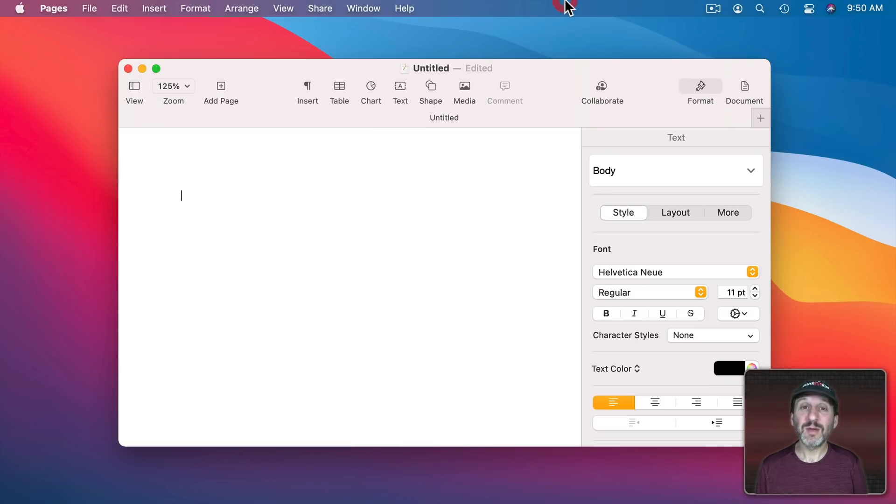
mouse_move(407, 14)
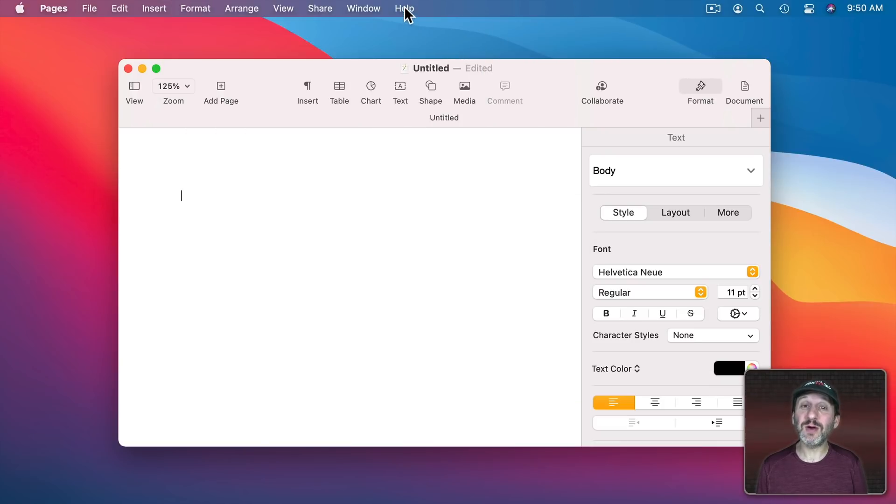
left_click(404, 8)
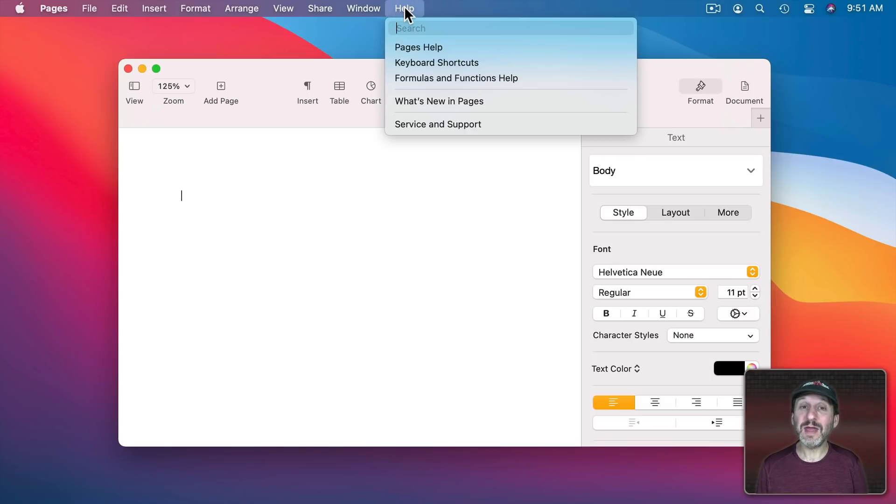
type("su")
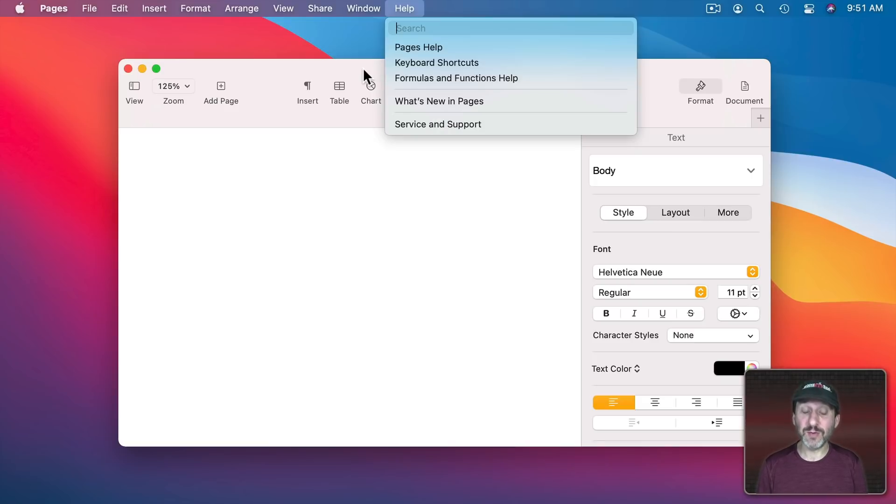
type("sup")
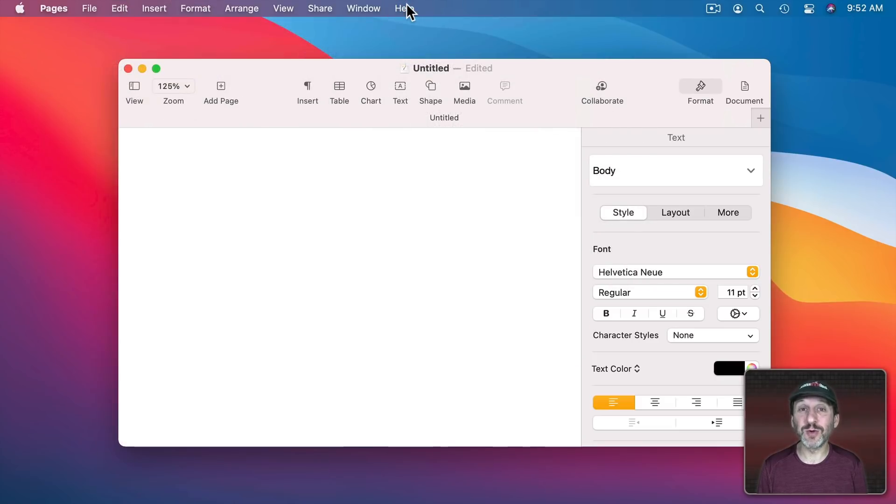
left_click(403, 8)
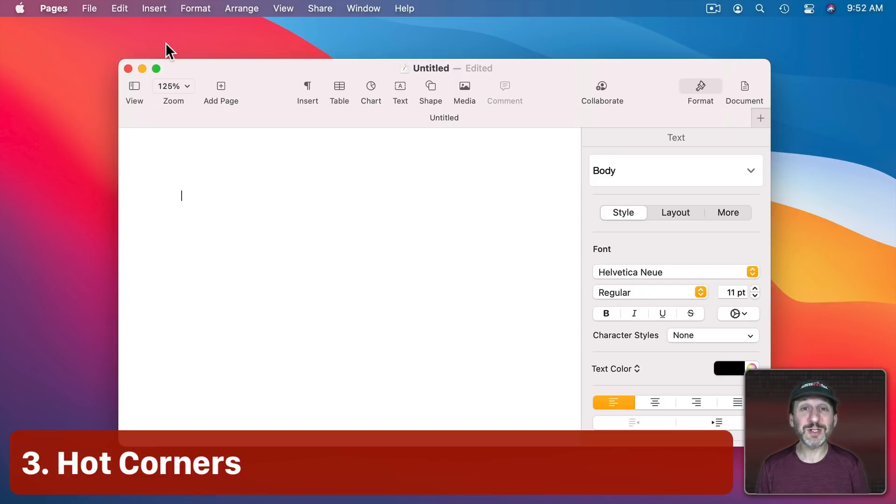
Open Mission Control's Hot Corners and browse the corner actions
left_click(19, 8)
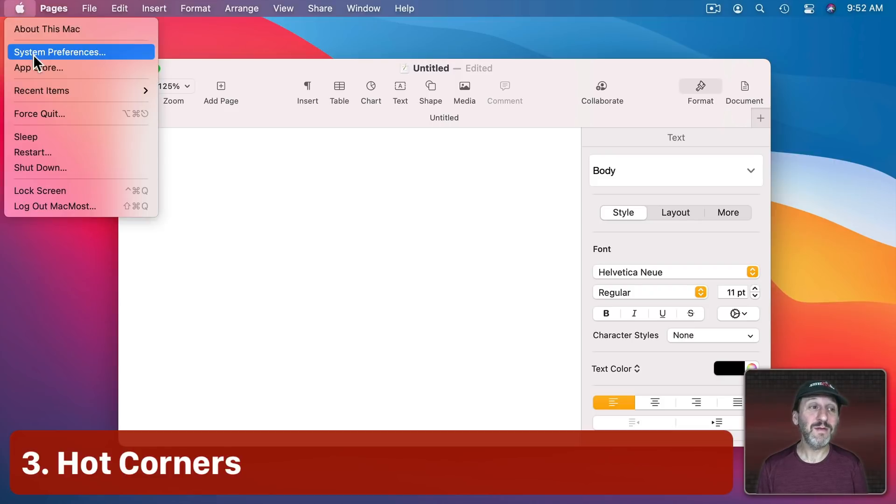
left_click(59, 52)
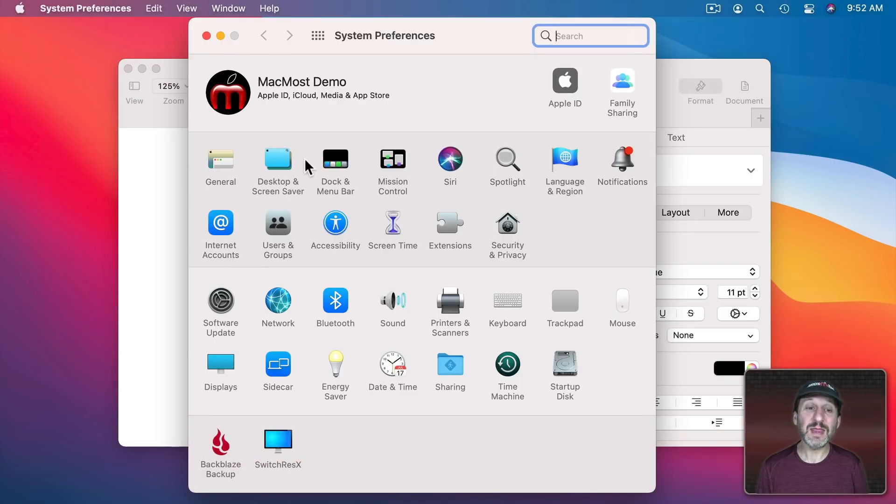
left_click(392, 159)
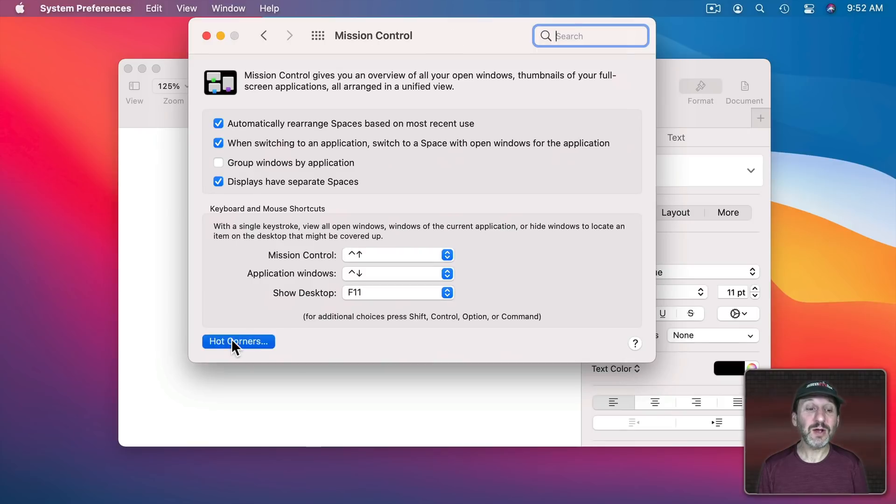
left_click(238, 341)
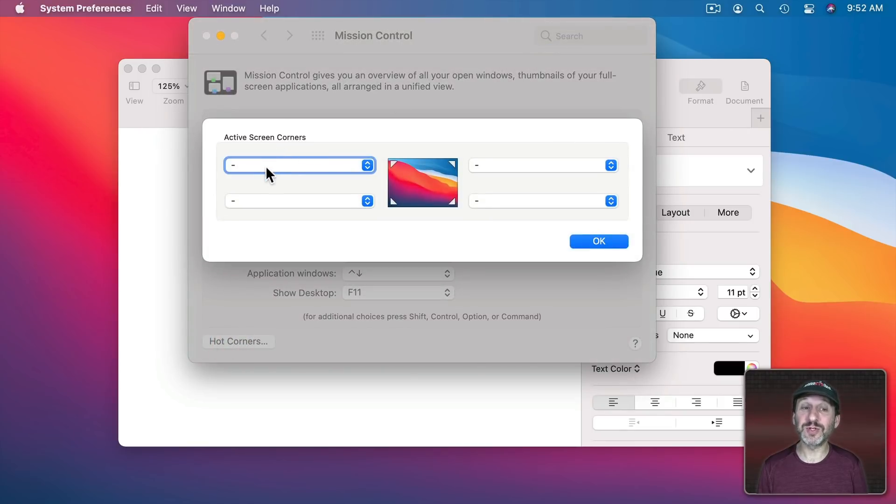
mouse_move(320, 209)
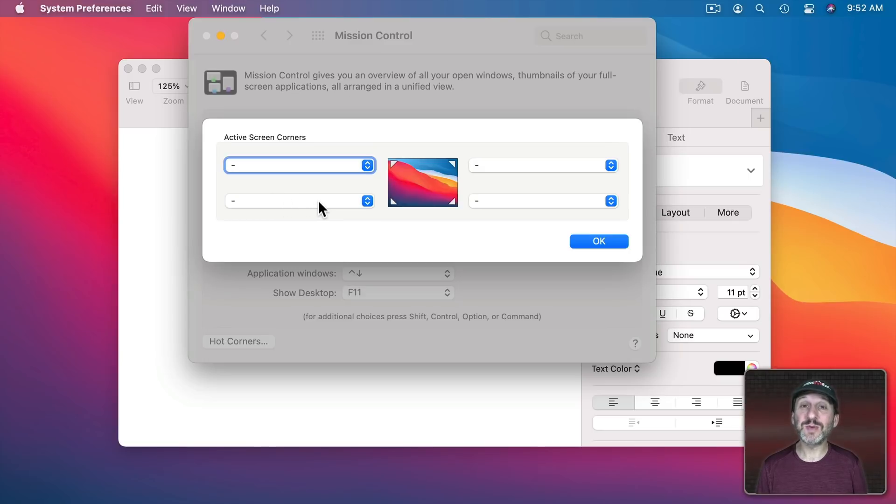
mouse_move(503, 212)
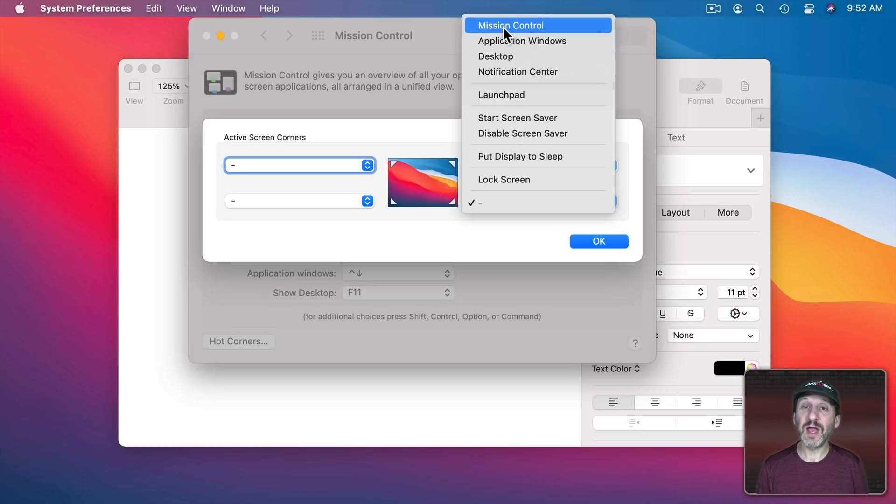
mouse_move(519, 203)
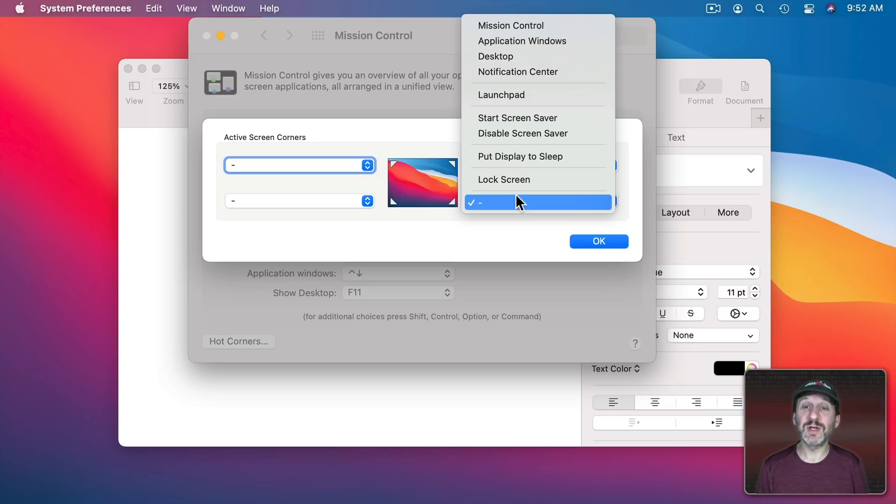
mouse_move(511, 94)
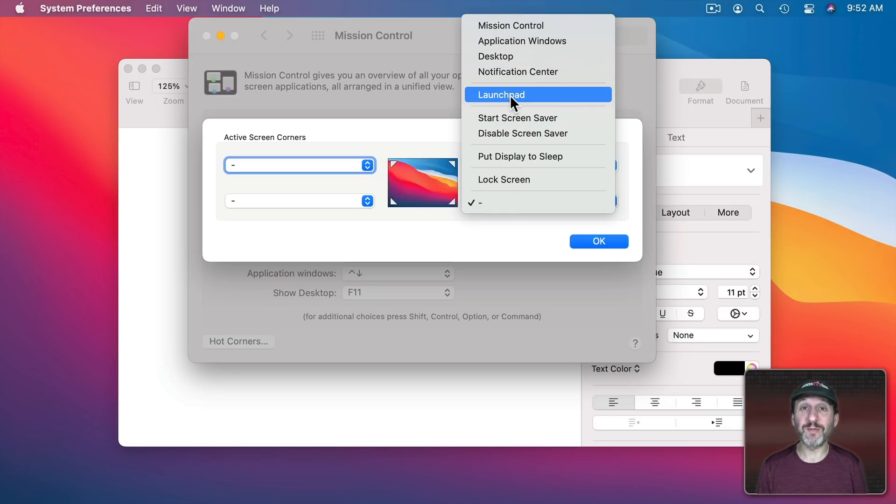
mouse_move(516, 155)
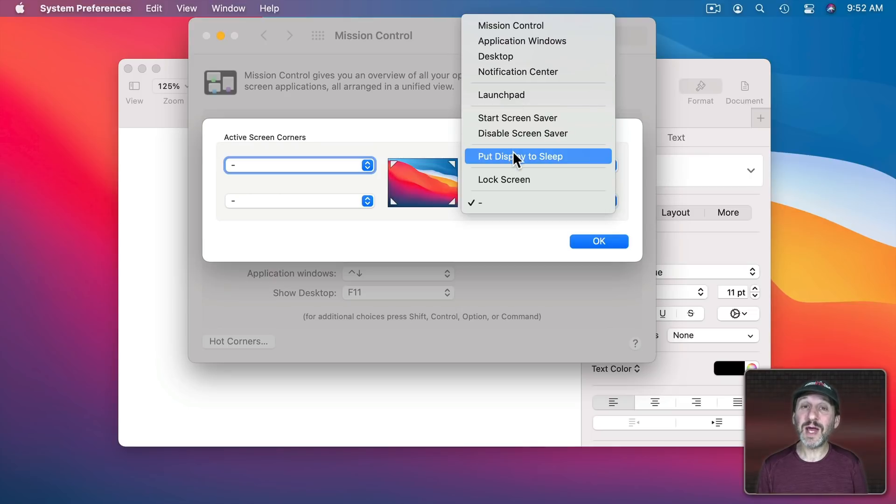
key("cmd")
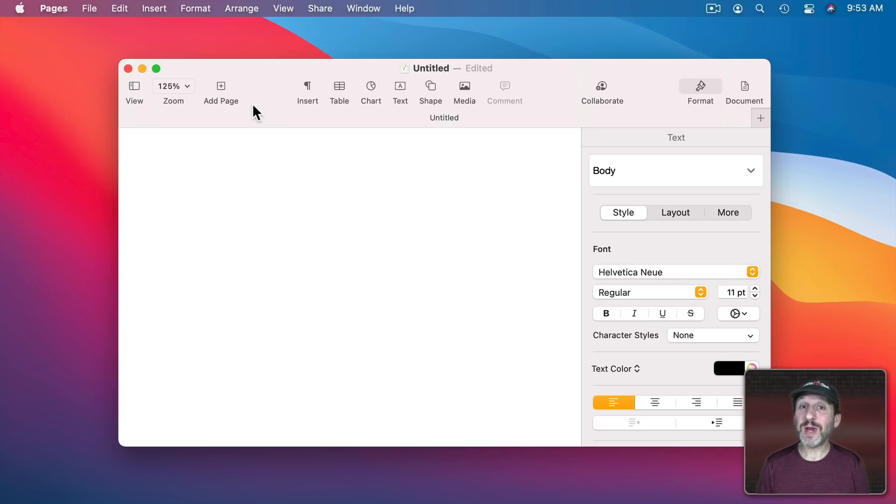
left_click(182, 196)
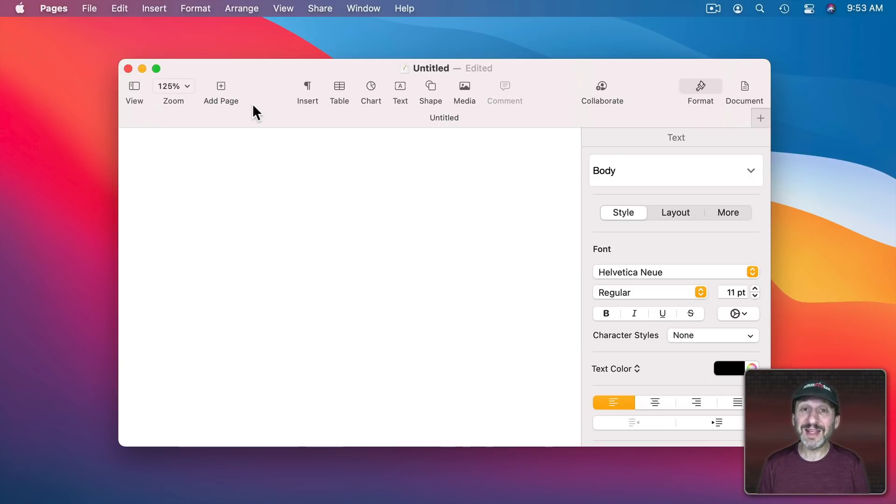
left_click(181, 195)
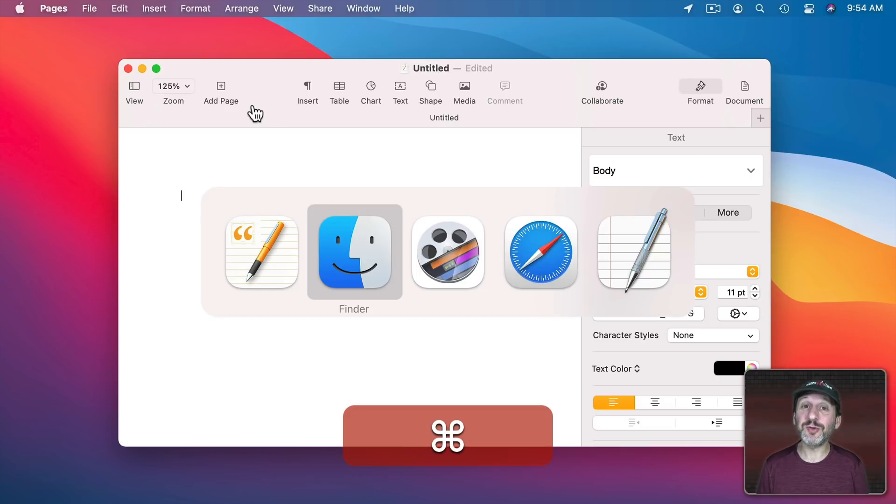
key("Tab")
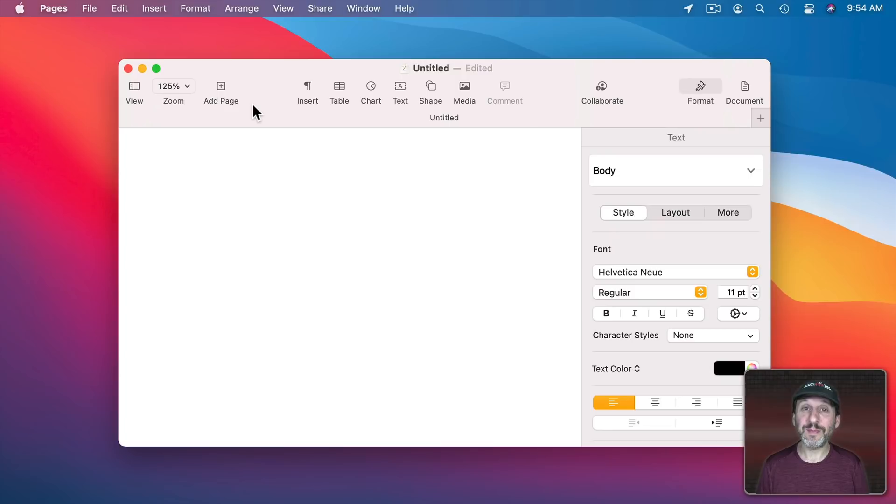
Switch Dictation on in Keyboard settings, confirm Enable Dictation, and pick its shortcut
left_click(181, 196)
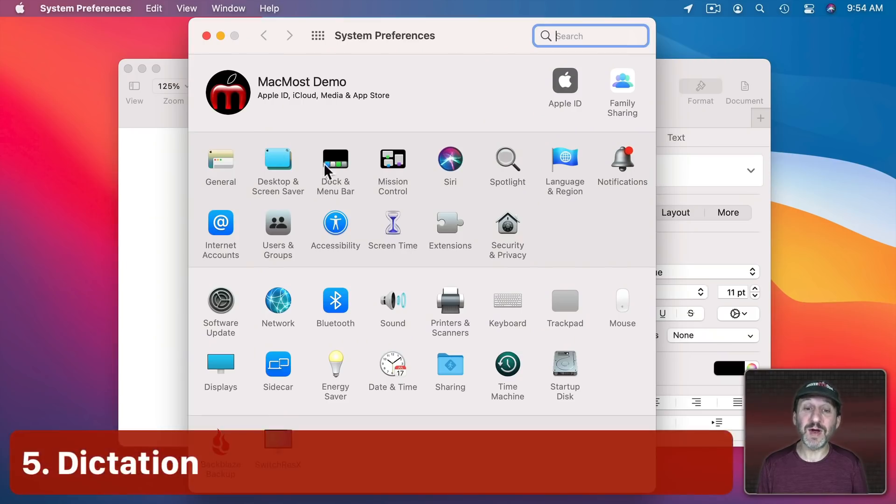
mouse_move(515, 303)
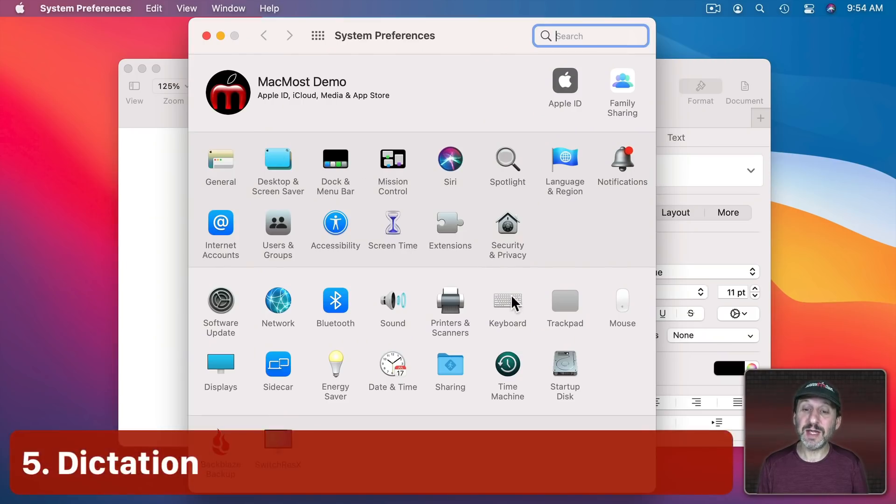
left_click(506, 299)
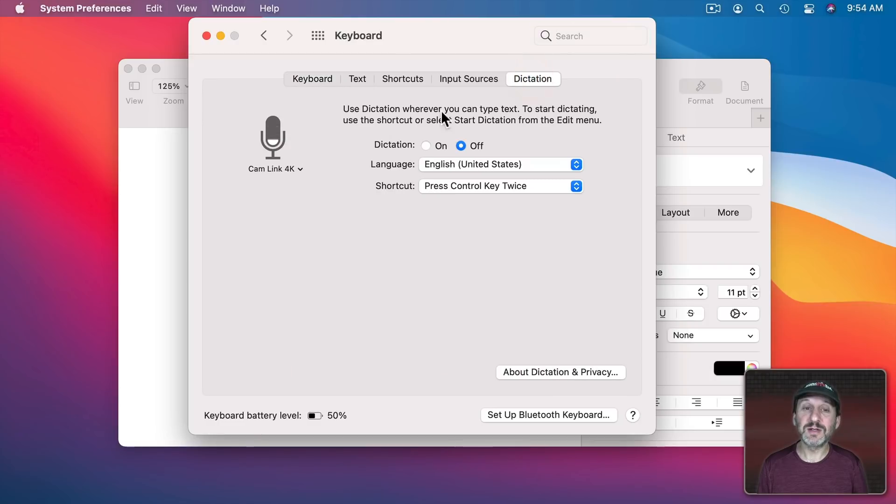
left_click(425, 146)
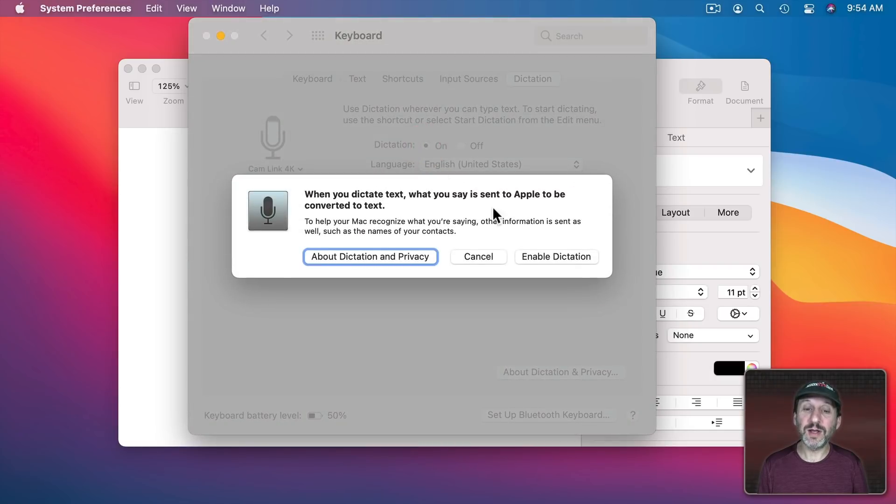
left_click(555, 256)
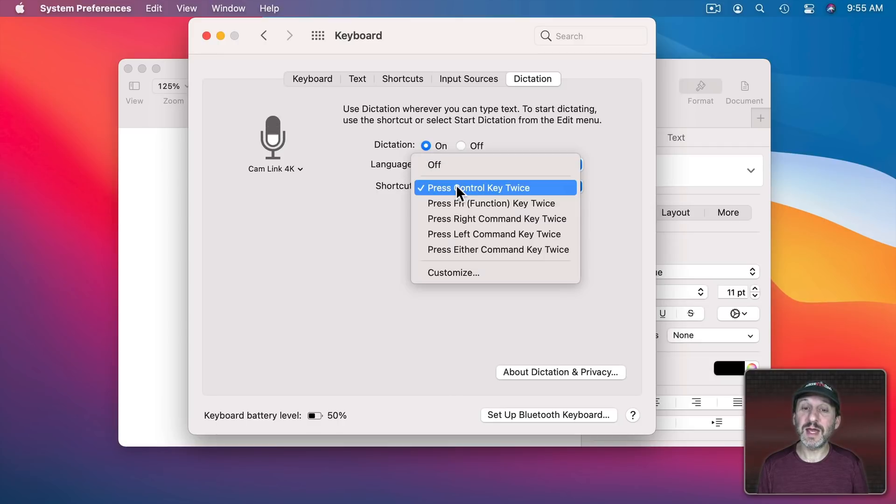
left_click(475, 187)
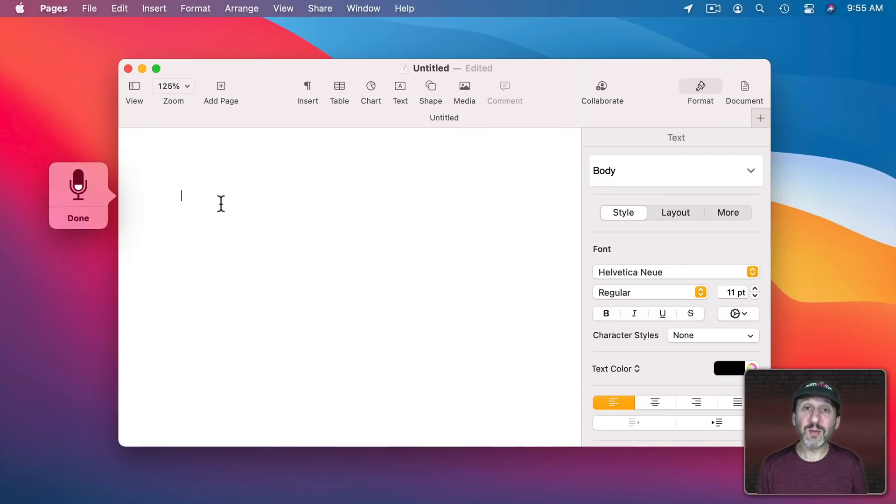
Dictate 'The quick brown fox jumps over the lazy dog.' into the Pages document
type("The quick brown fox jump")
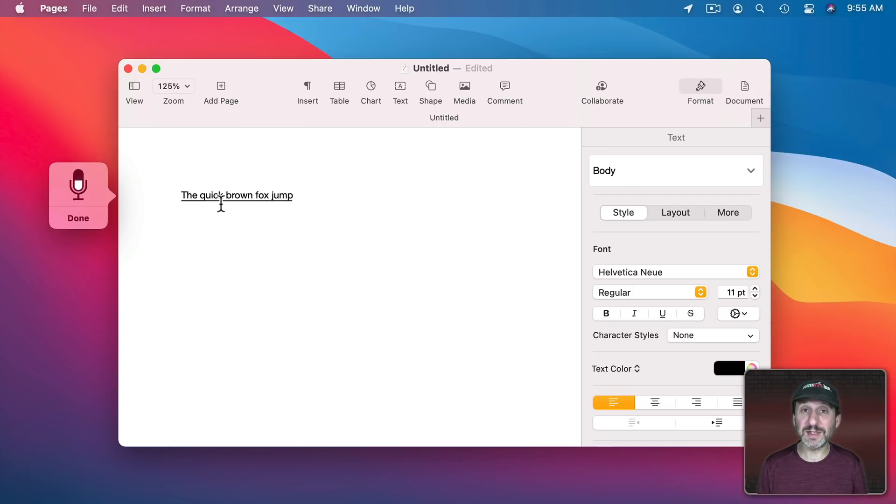
type("s over the lazy dog.")
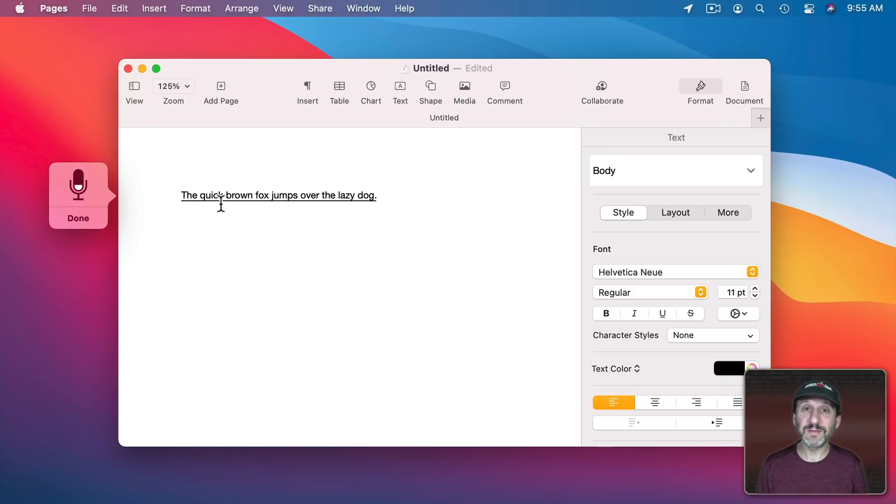
left_click(19, 8)
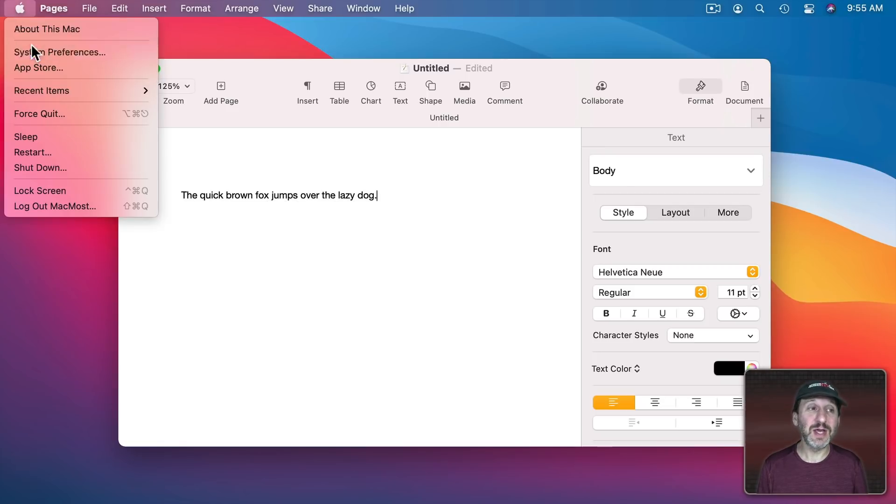
View Accessibility's Voice Control Vocabulary list and cancel without saving
left_click(59, 52)
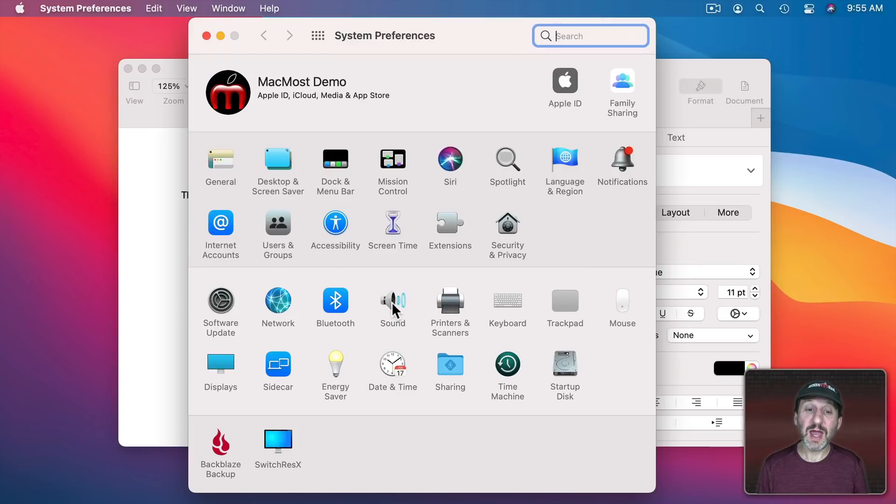
left_click(335, 223)
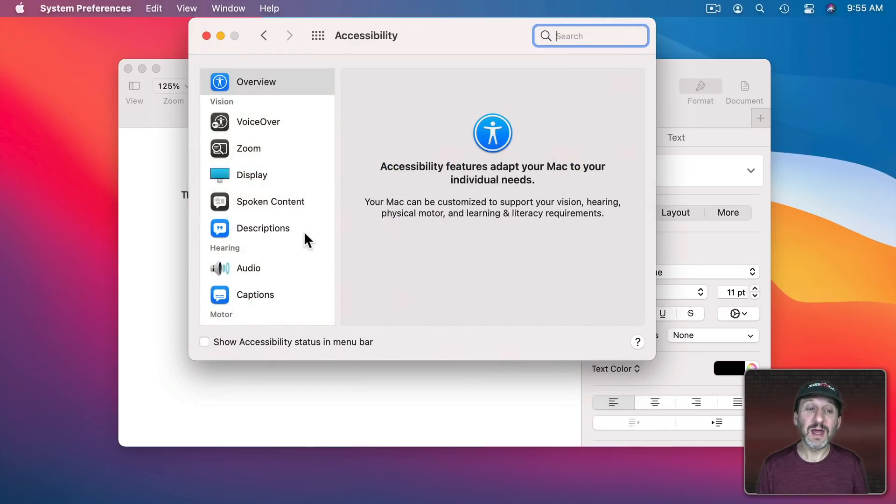
left_click(264, 202)
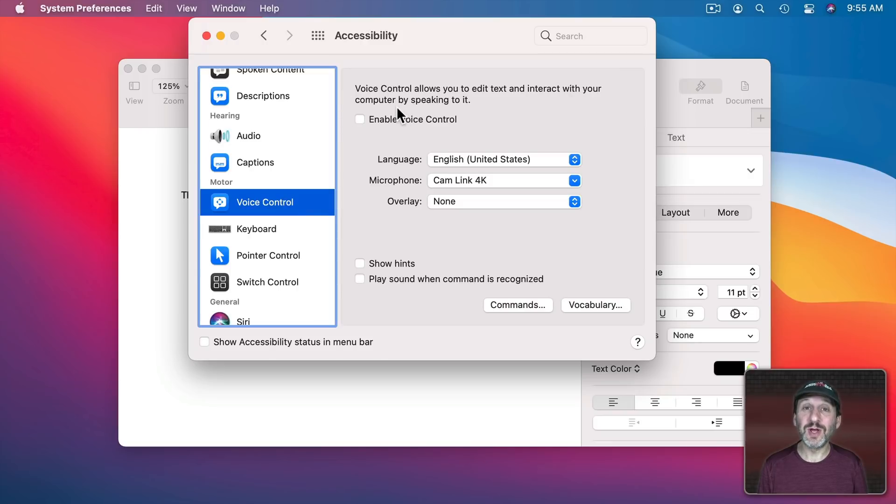
mouse_move(498, 237)
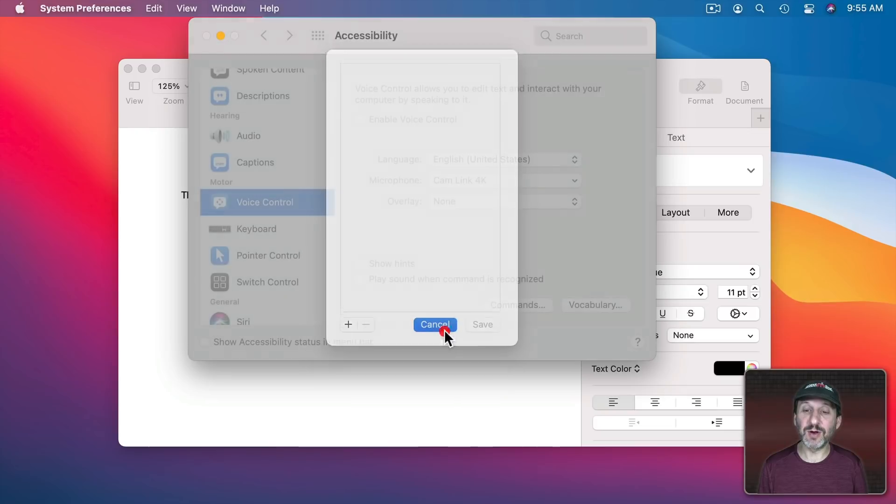
left_click(435, 325)
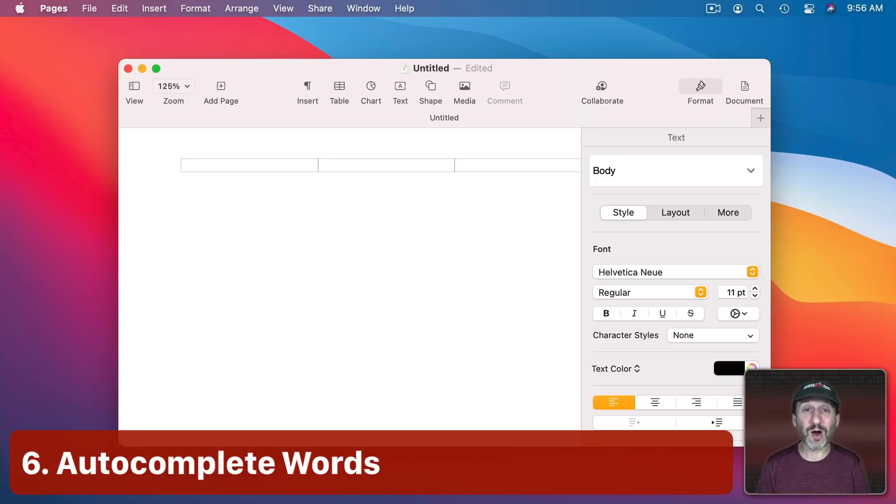
Type 'ency' in the Pages document to try word completion
type("e")
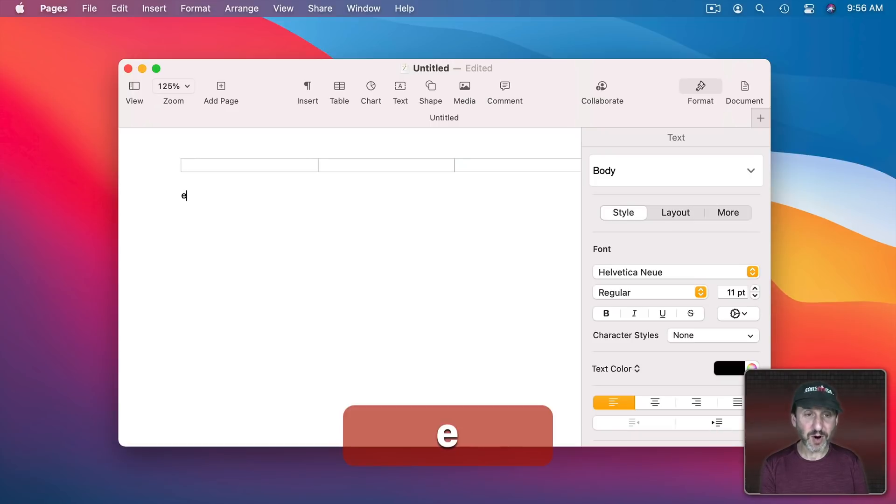
type("ncy")
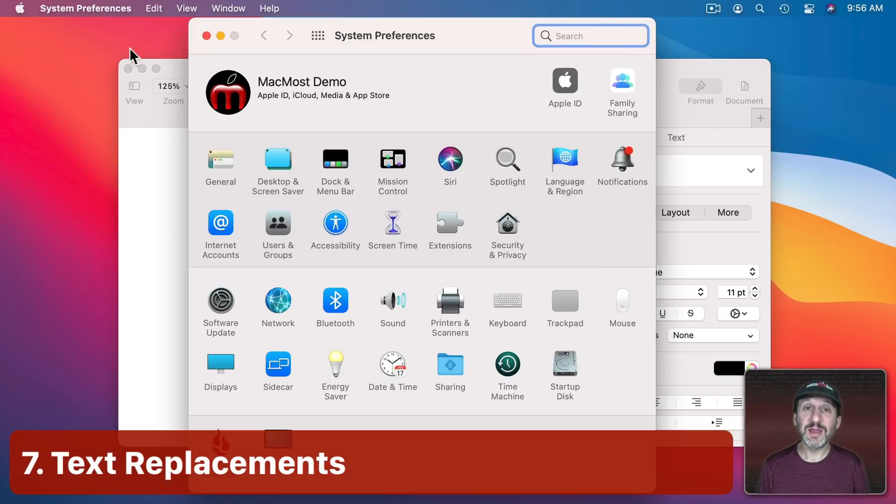
Add a Keyboard Text replacement mapping '!is' to 'It is what it is.'
left_click(506, 299)
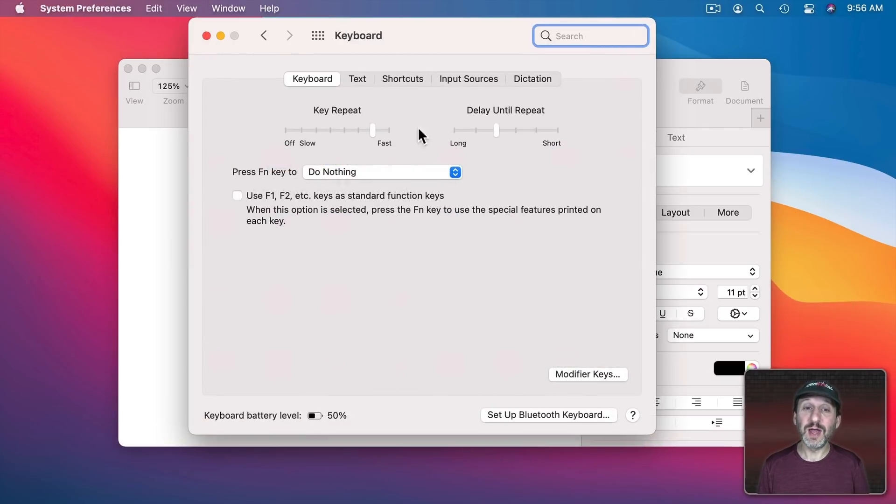
left_click(357, 79)
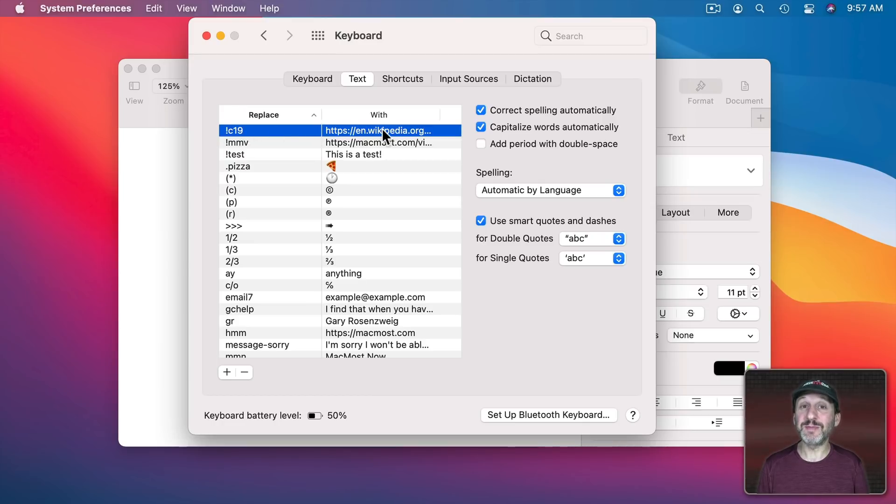
mouse_move(375, 160)
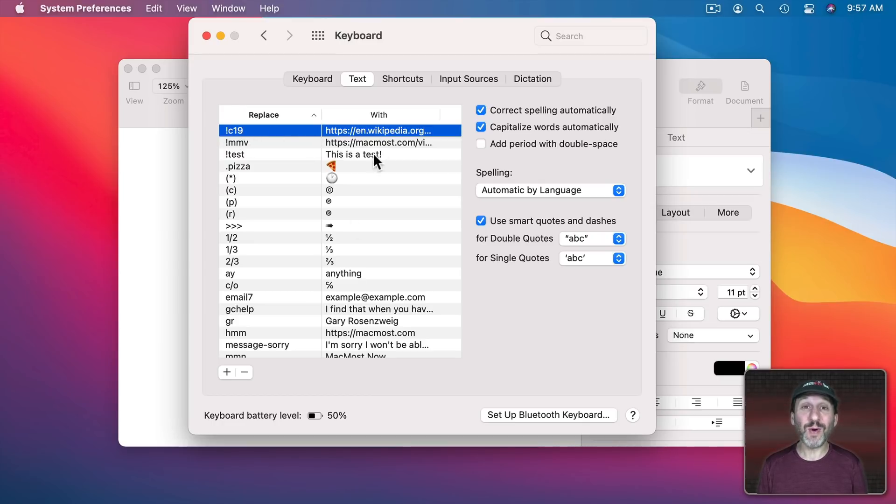
left_click(226, 372)
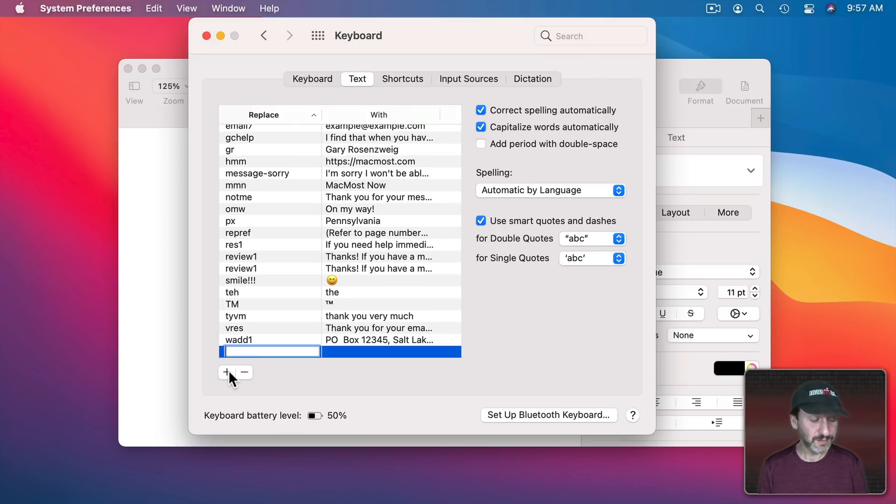
type("!is")
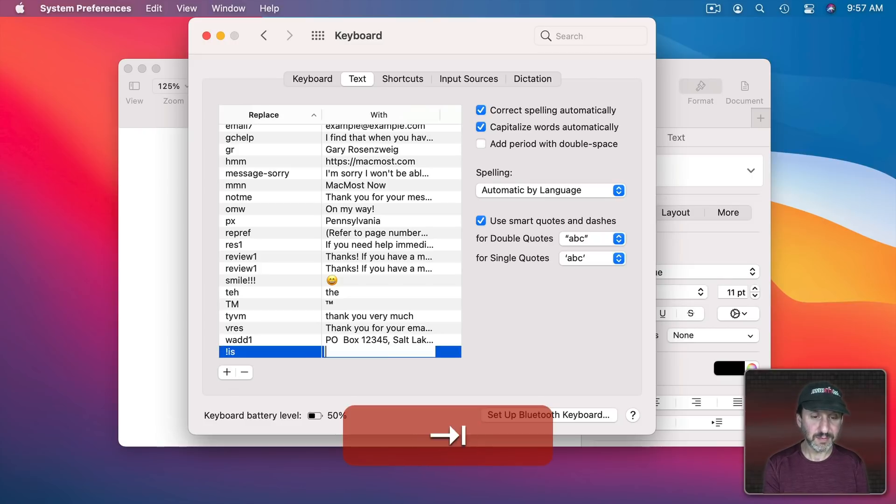
type("It is what")
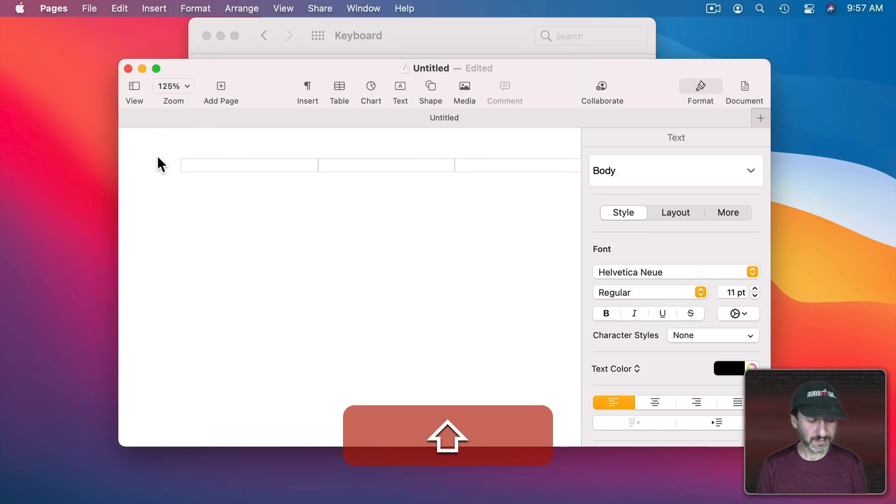
Enter 'It is what it is.' in the Pages document using the !is shortcut
type("It is what it is.")
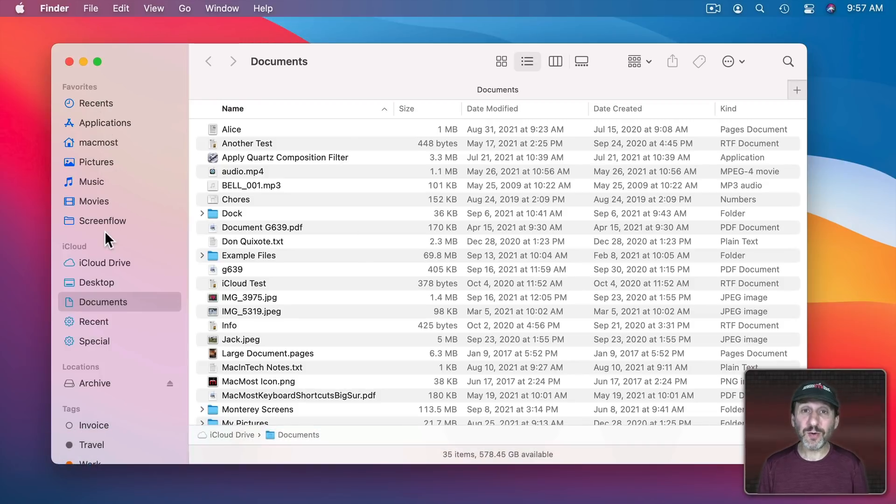
mouse_move(201, 247)
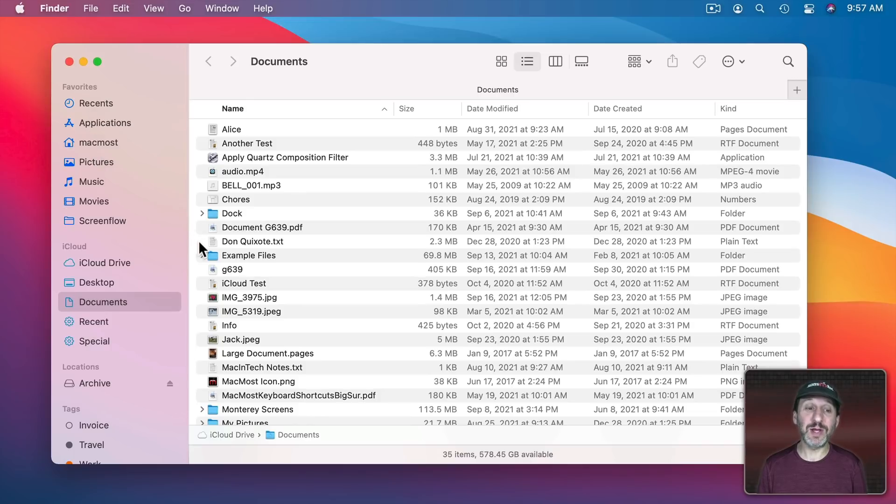
Drag the Project Alpha folder from Documents into the sidebar Favorites
scroll("down", 3)
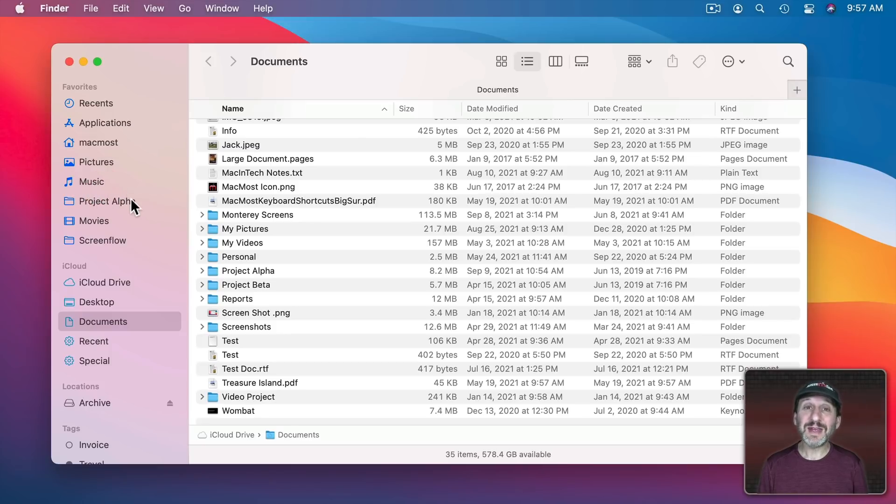
mouse_move(97, 206)
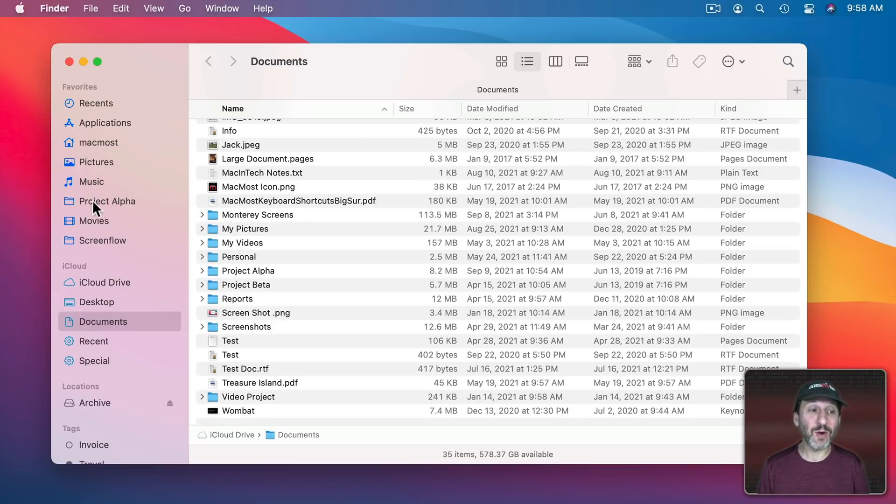
left_click(107, 201)
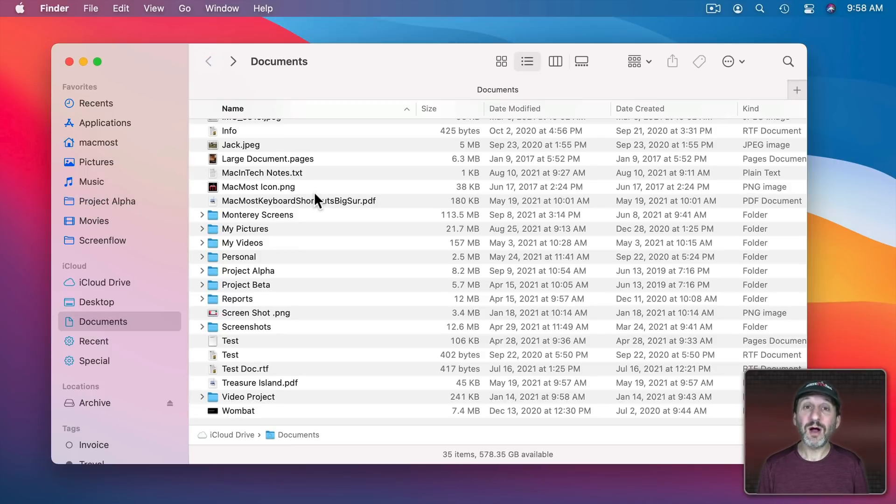
mouse_move(246, 151)
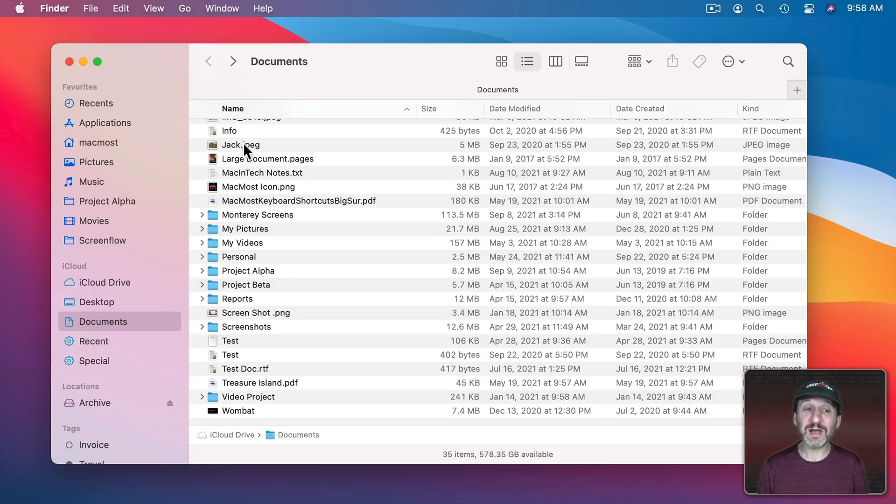
left_click(108, 201)
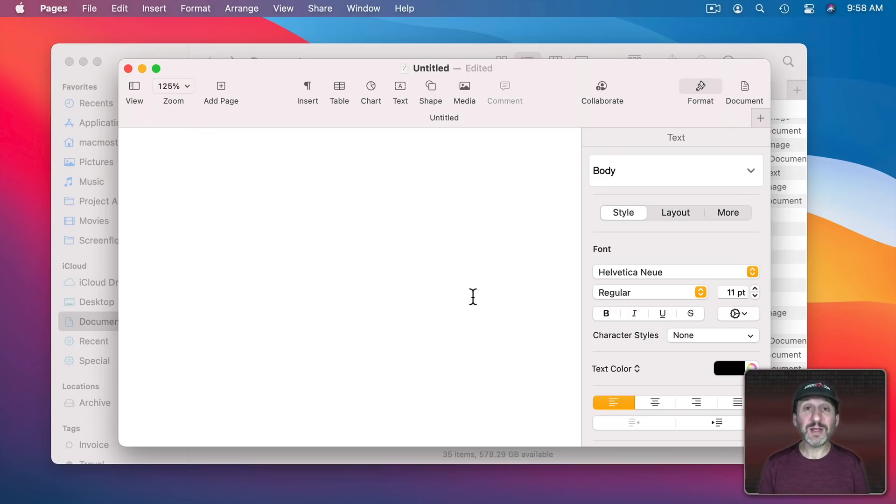
Select Project Alpha from the sidebar of Pages' Open dialog
key("cmd")
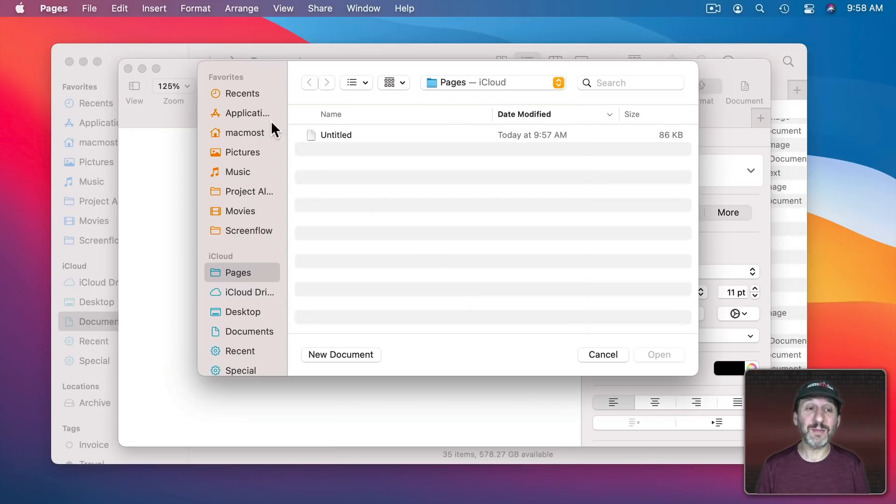
mouse_move(254, 196)
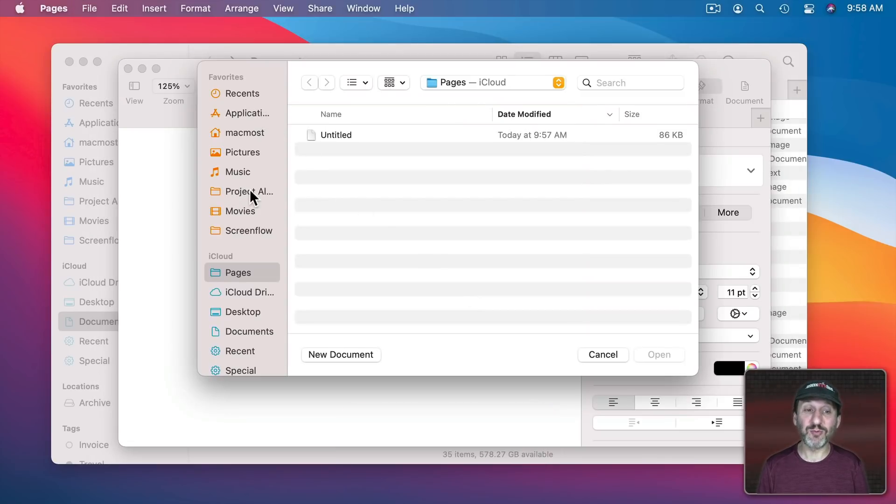
left_click(249, 191)
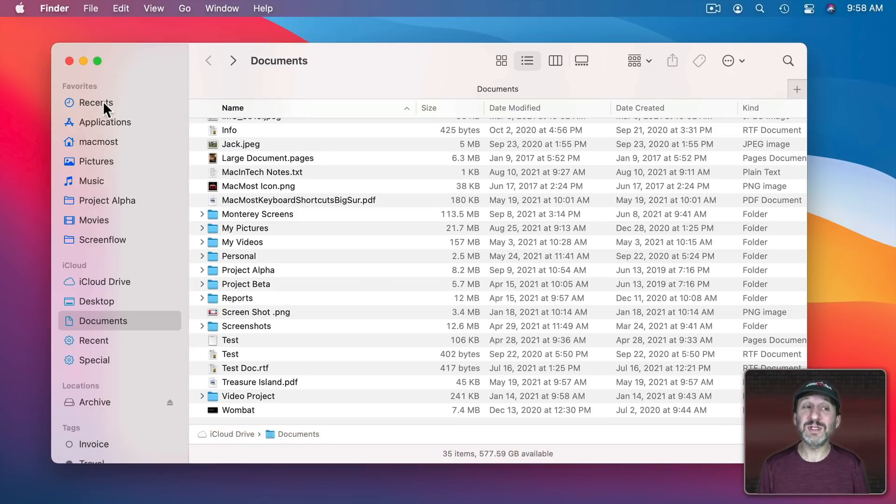
mouse_move(106, 110)
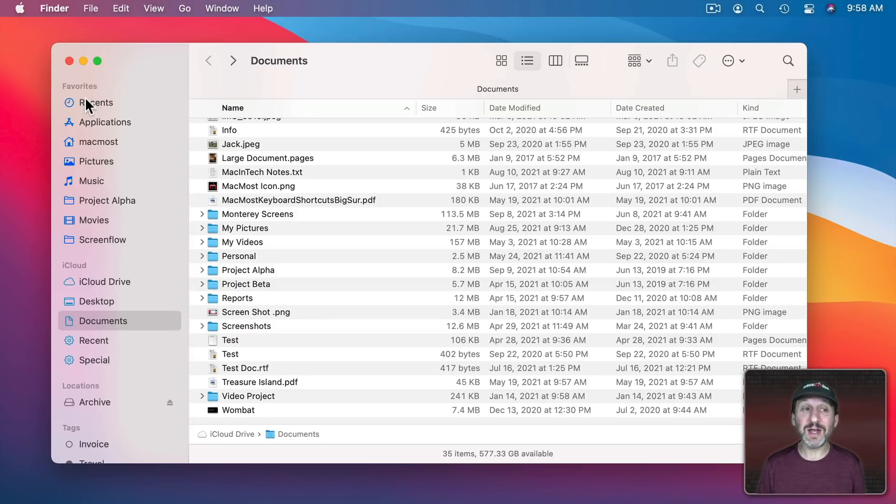
Select Recents in the Finder sidebar to list the 226 recent documents
left_click(95, 103)
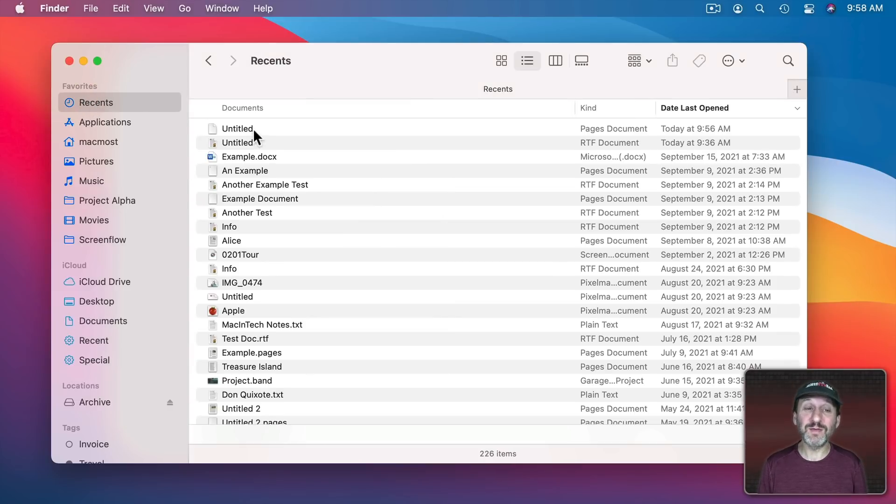
mouse_move(703, 188)
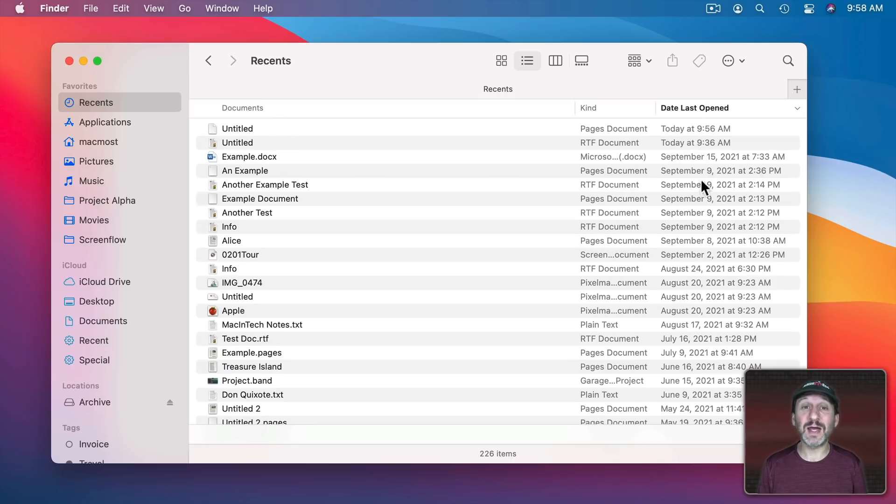
mouse_move(257, 165)
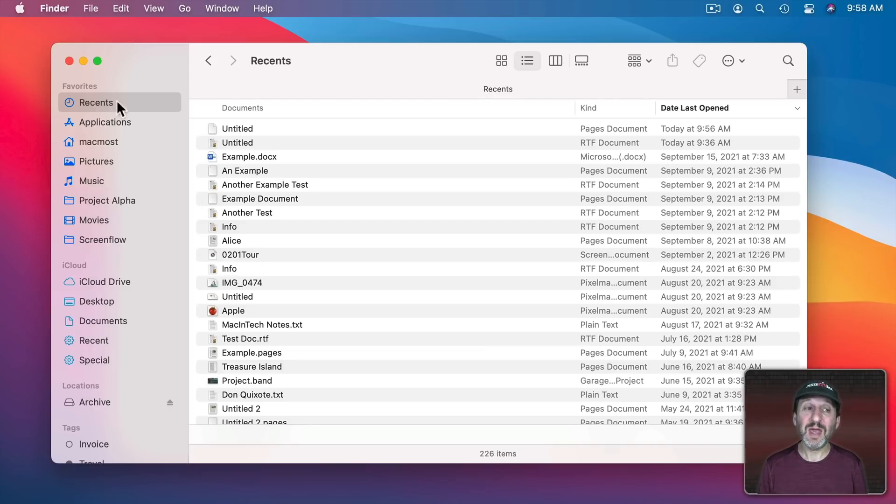
View Finder's General preferences, where new windows open to Documents
left_click(54, 8)
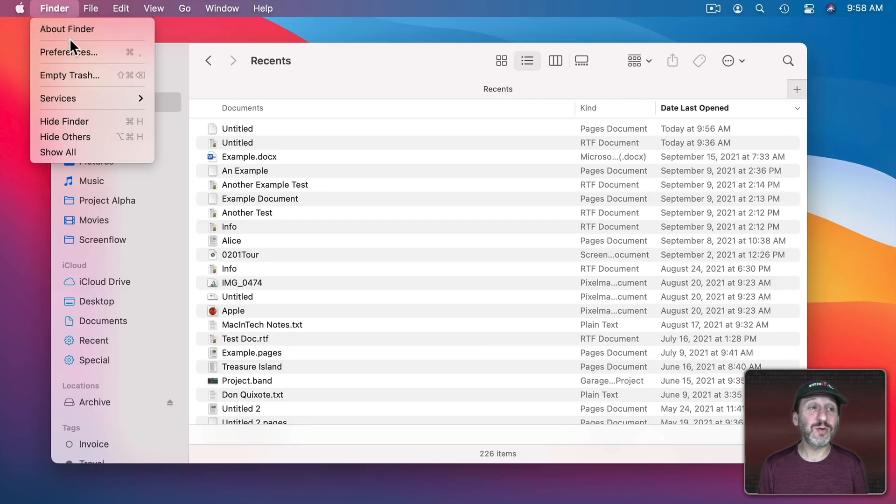
left_click(70, 52)
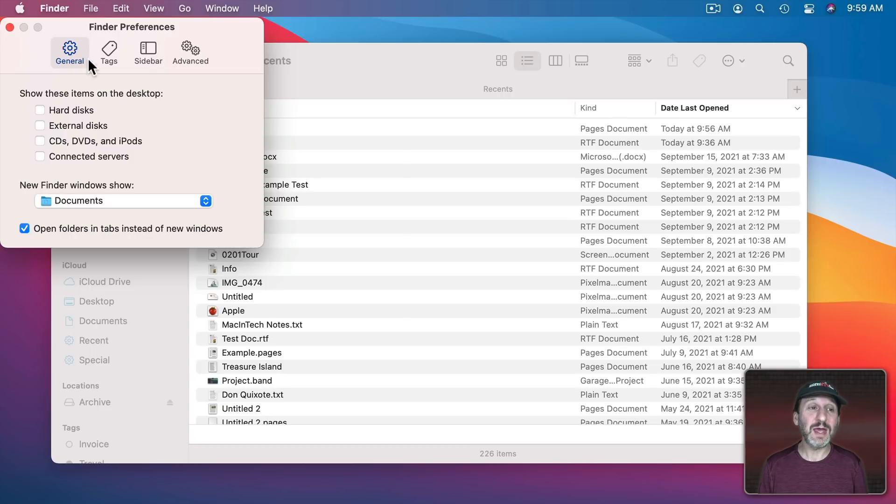
left_click(148, 50)
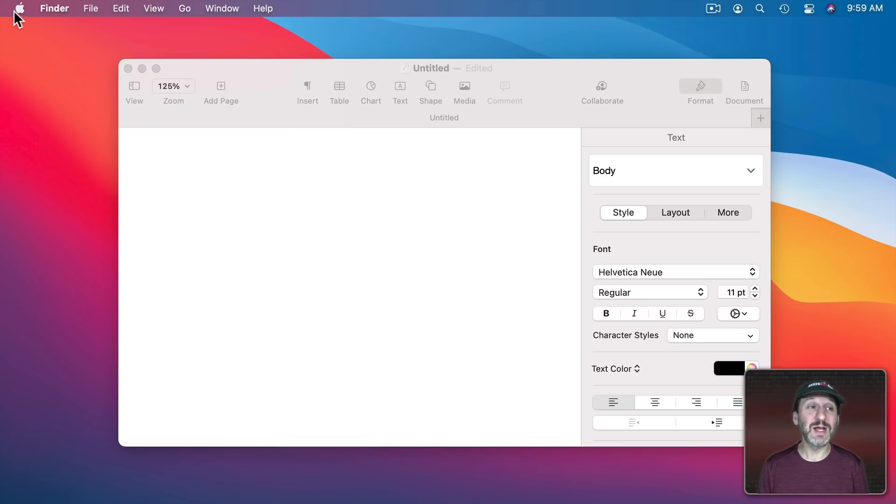
Show the system Recent Items list, then Pages' File menu for recent documents
left_click(17, 8)
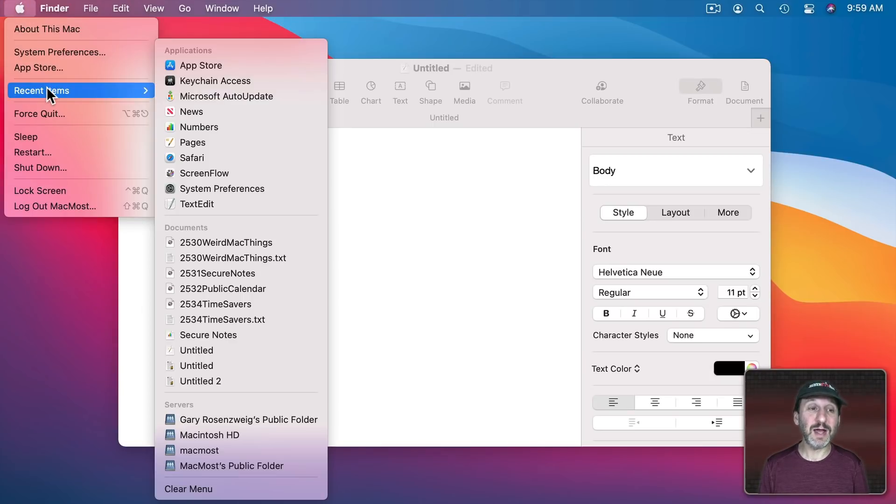
mouse_move(242, 303)
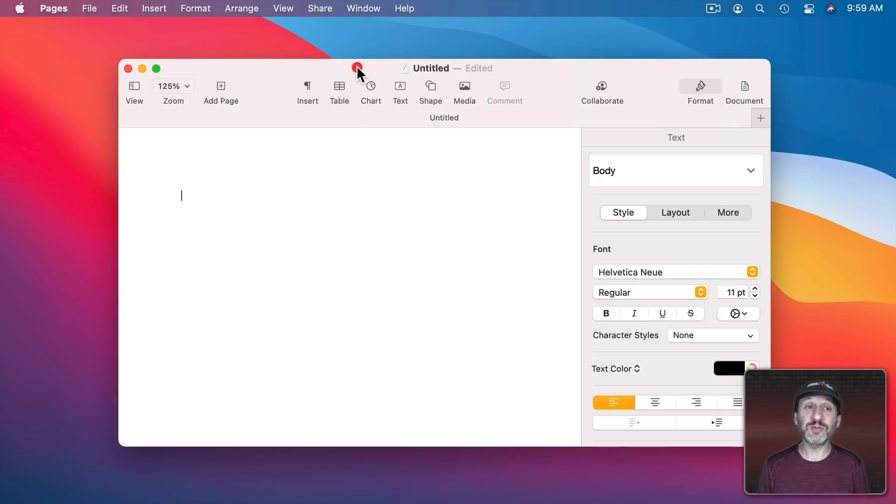
left_click(89, 8)
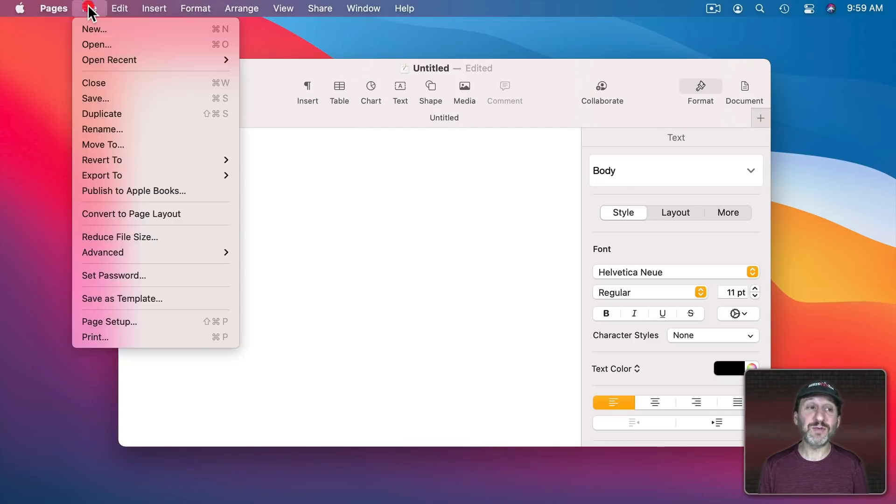
mouse_move(109, 59)
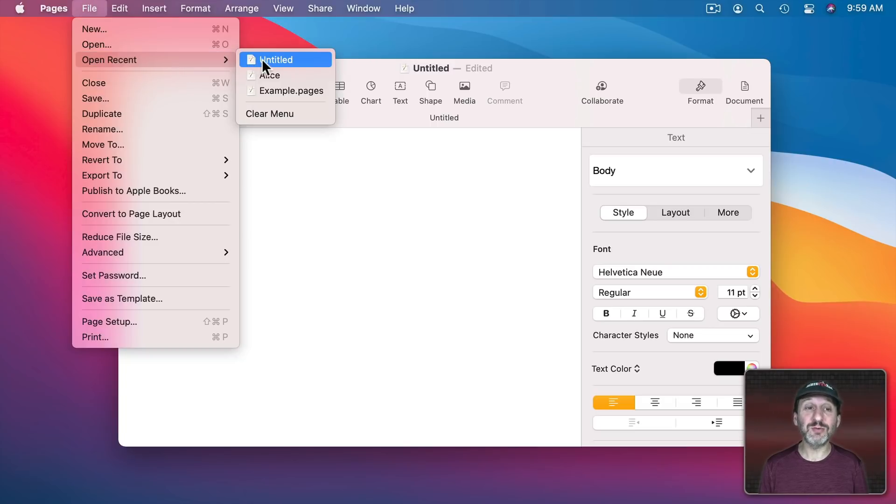
mouse_move(269, 65)
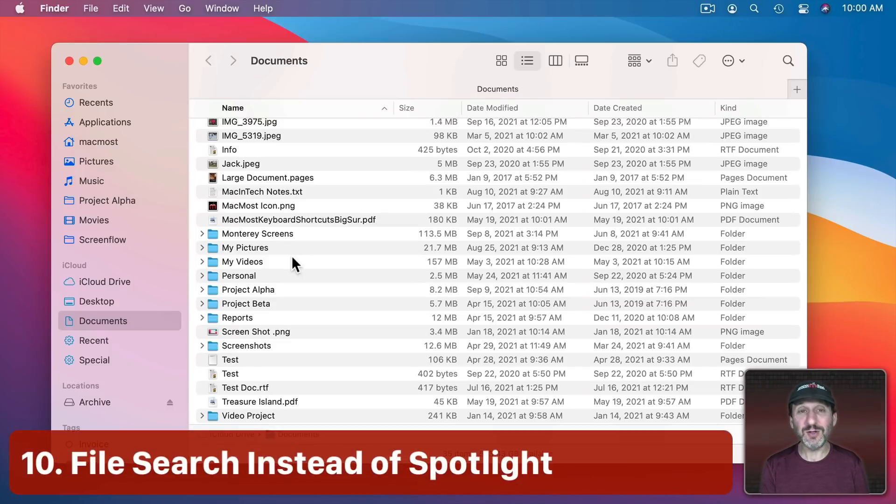
Search This Mac for files matching 'test'
key("cmd+space")
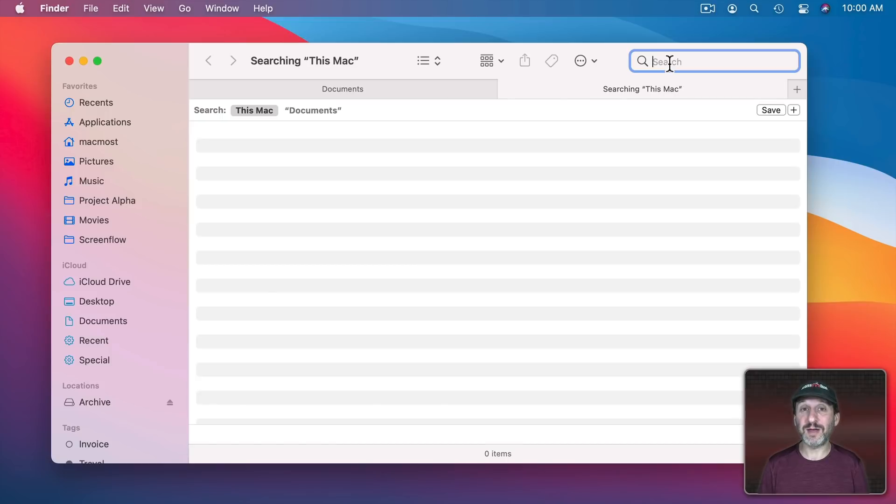
type("test")
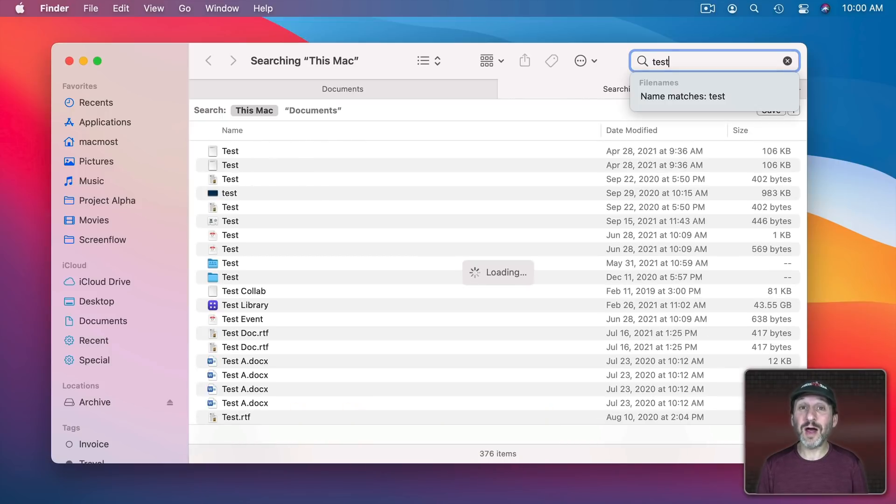
mouse_move(322, 170)
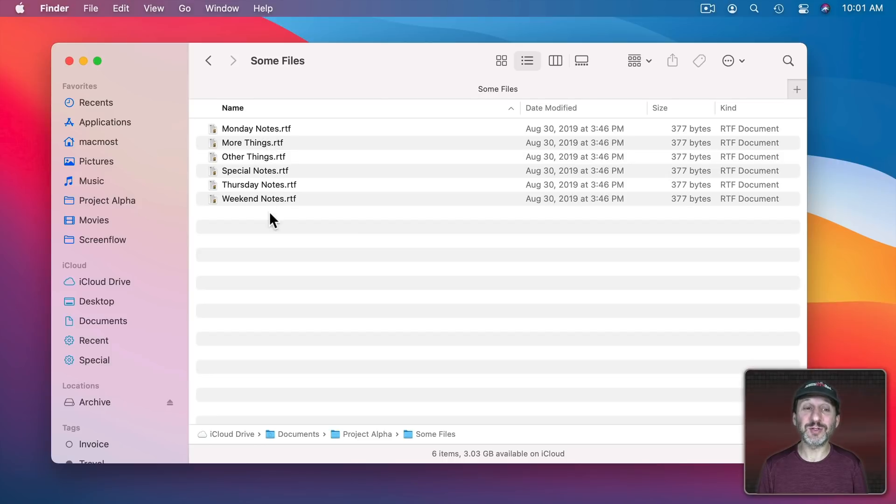
mouse_move(273, 198)
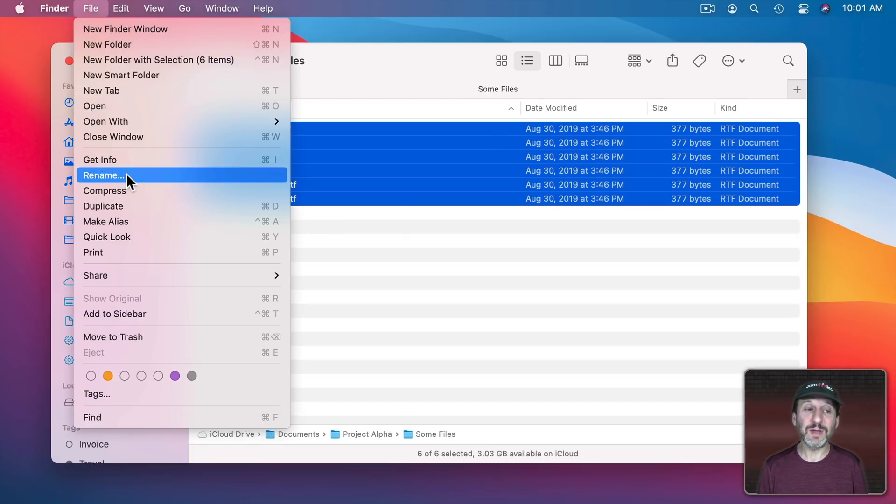
Batch-rename the six files with Replace Text, changing 'Notes' to 'Stuff'
left_click(104, 176)
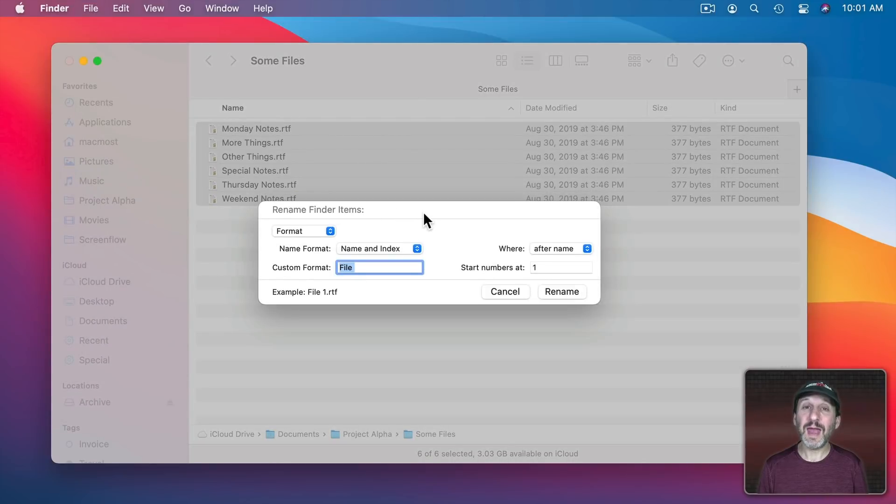
mouse_move(403, 243)
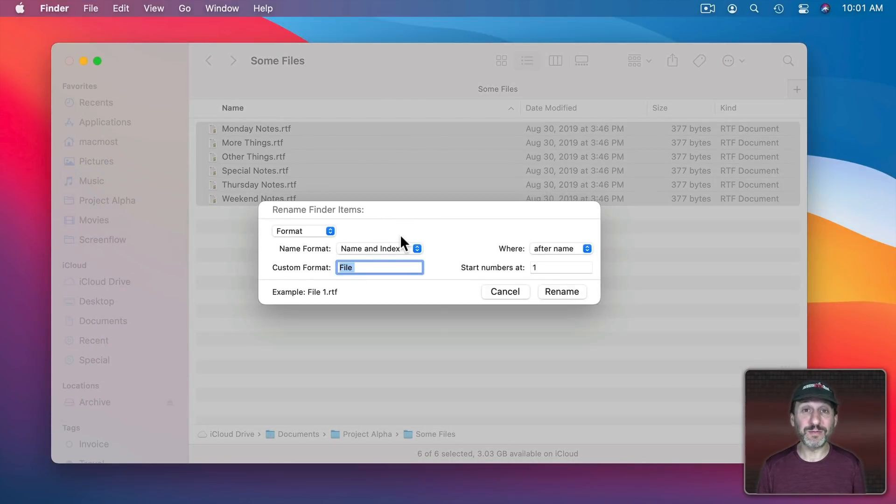
left_click(302, 231)
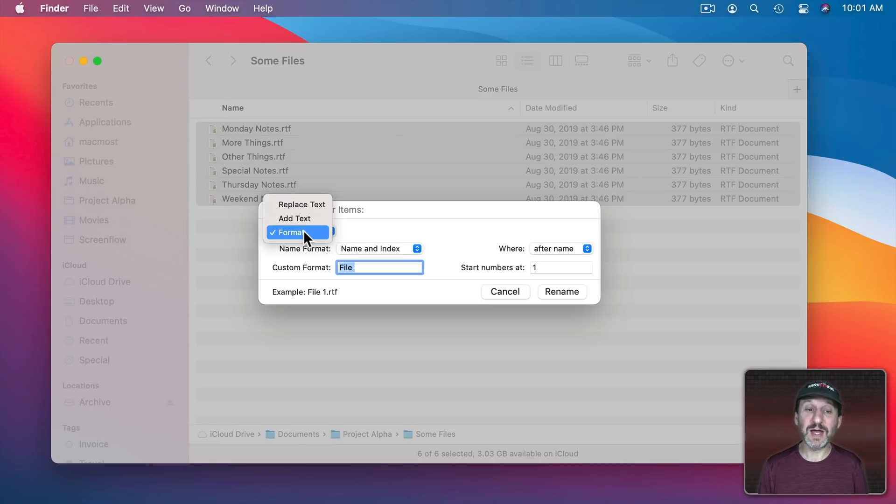
left_click(301, 203)
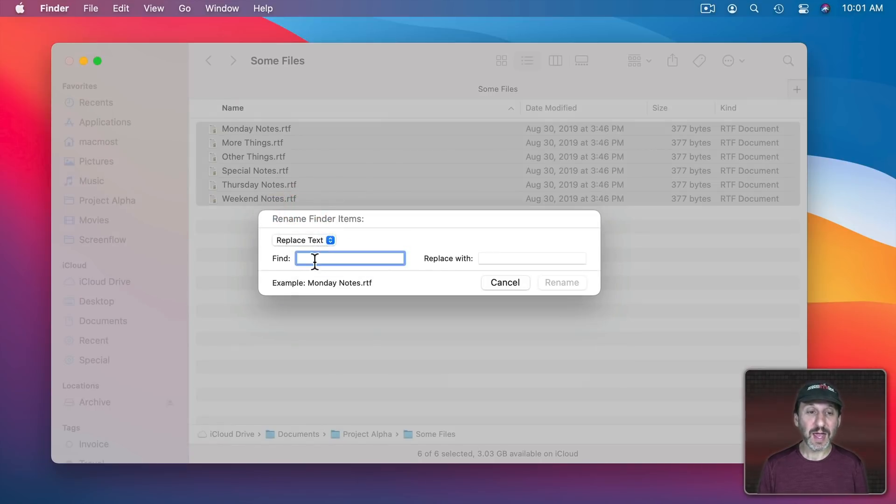
type("Notes")
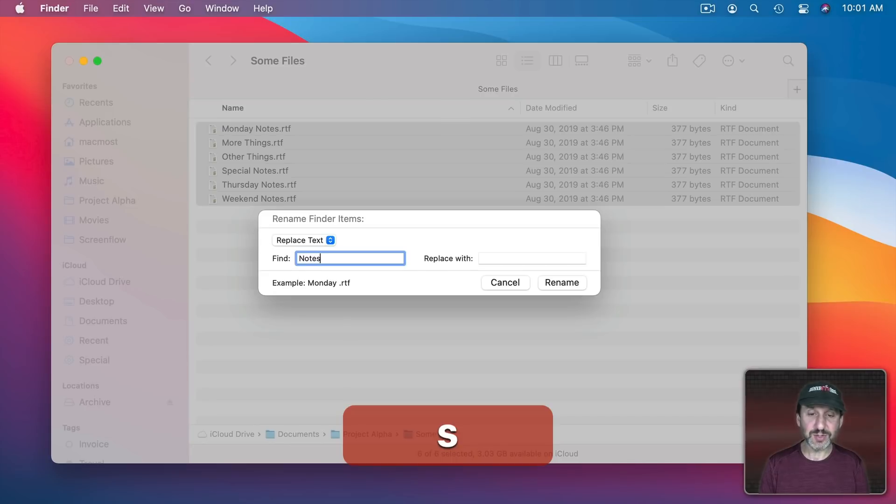
type("Stuff")
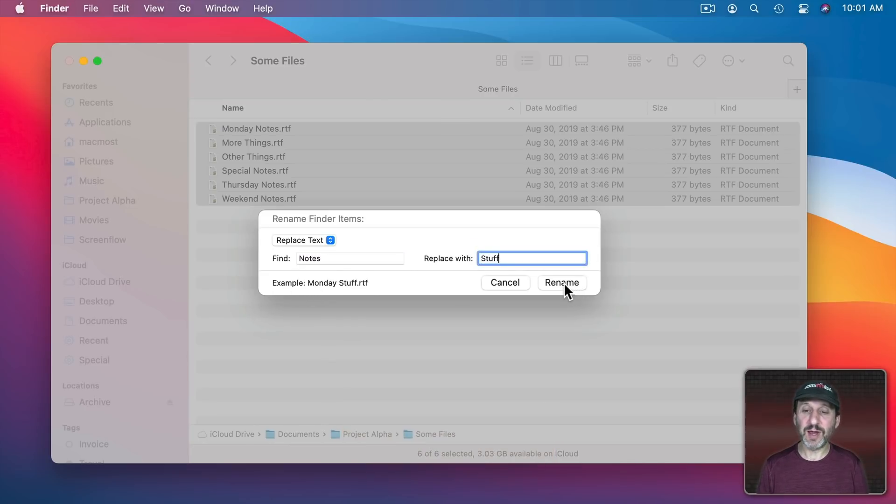
left_click(561, 282)
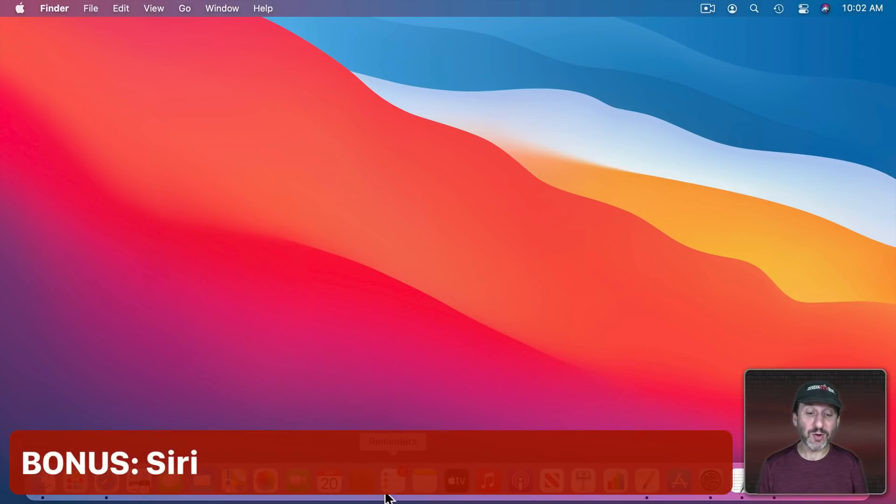
left_click(392, 482)
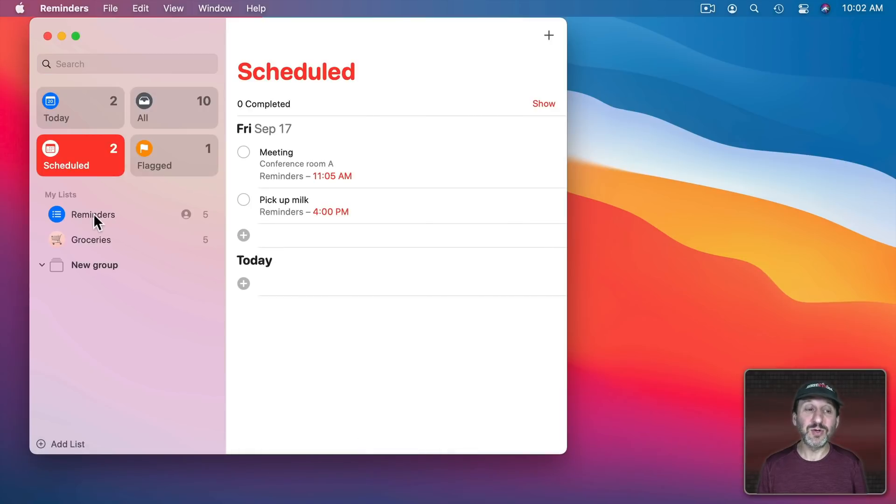
left_click(93, 214)
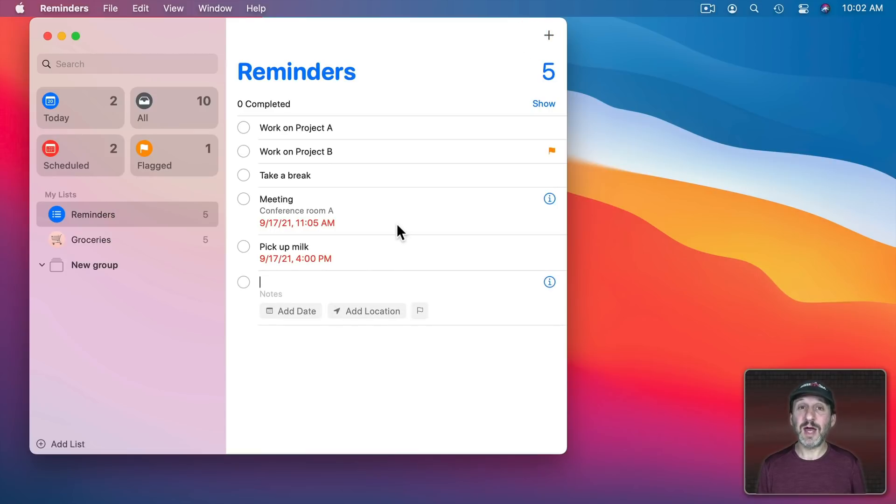
left_click(291, 311)
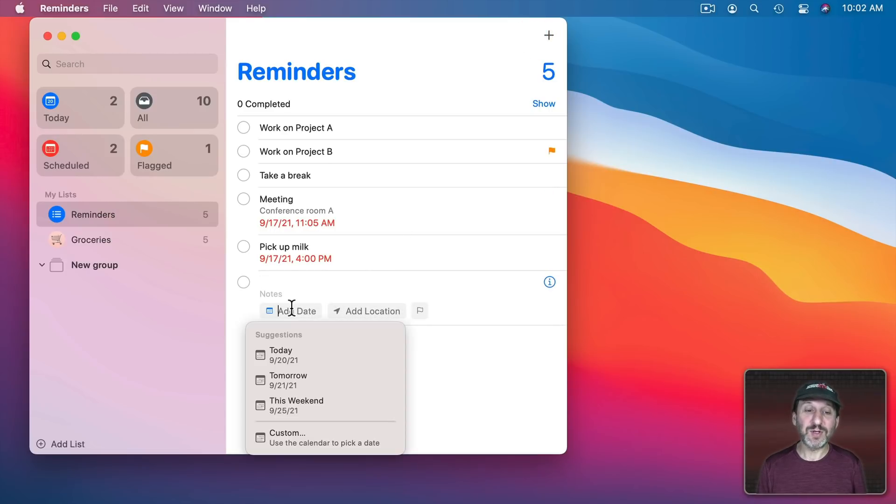
mouse_move(360, 380)
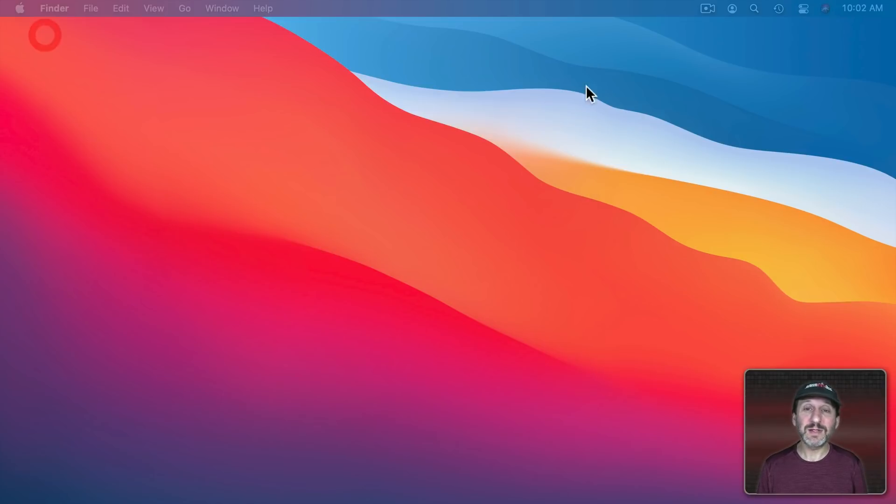
mouse_move(764, 84)
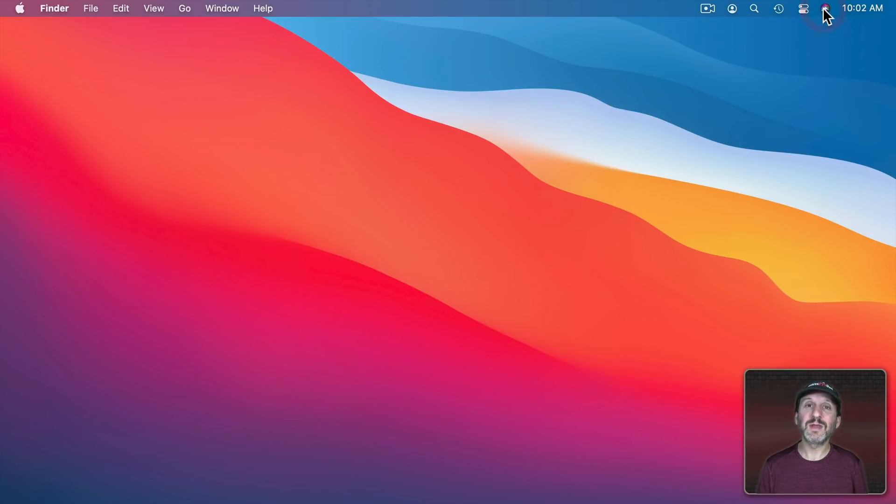
Have Siri create a 'Check my statistics' reminder for today at 3 PM
left_click(826, 8)
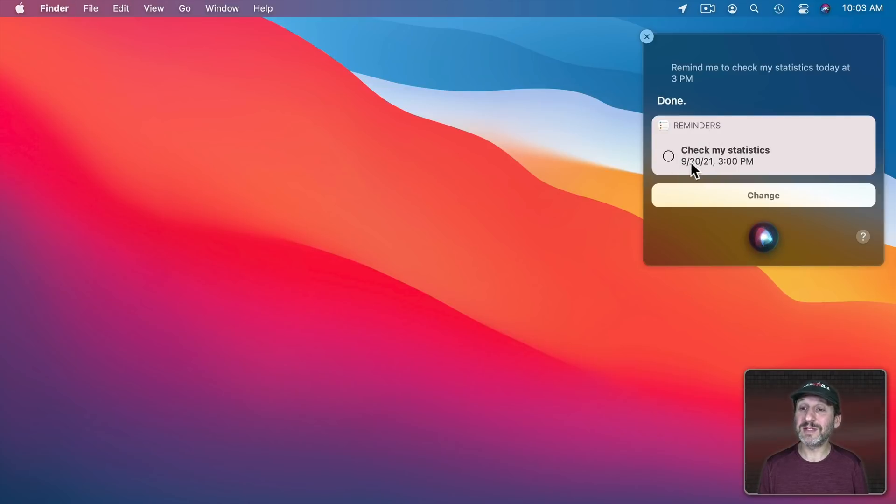
mouse_move(736, 171)
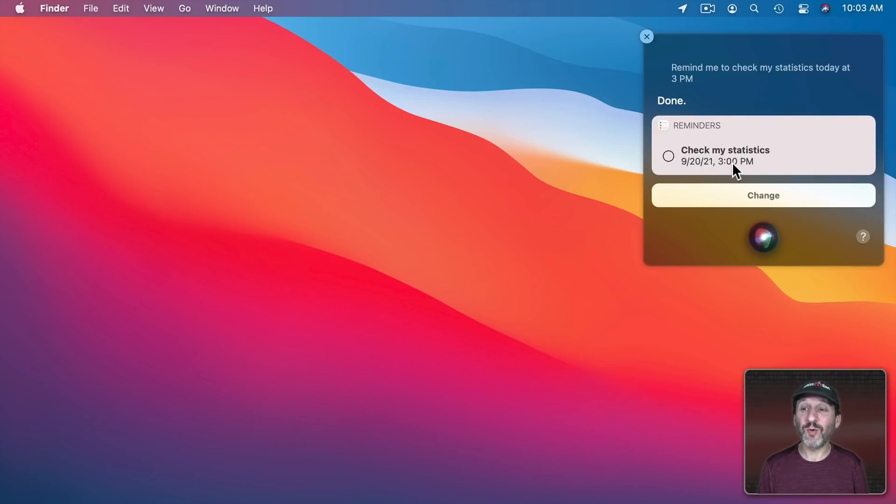
left_click(646, 37)
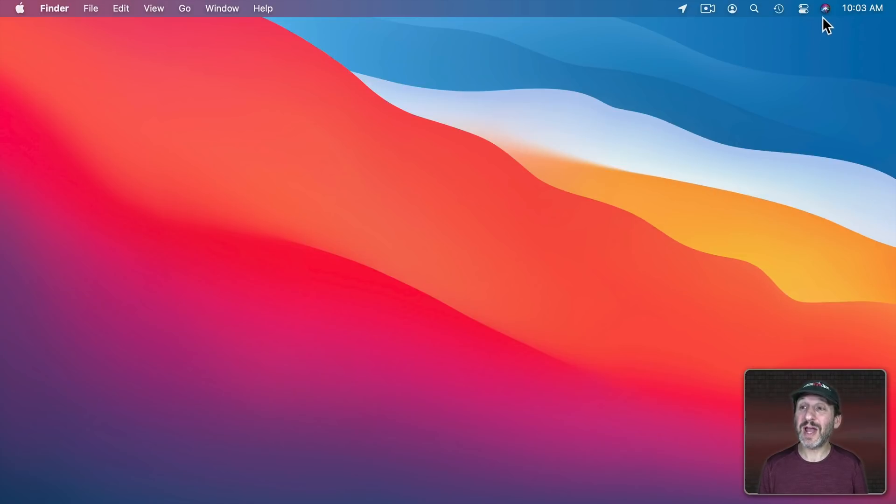
left_click(825, 8)
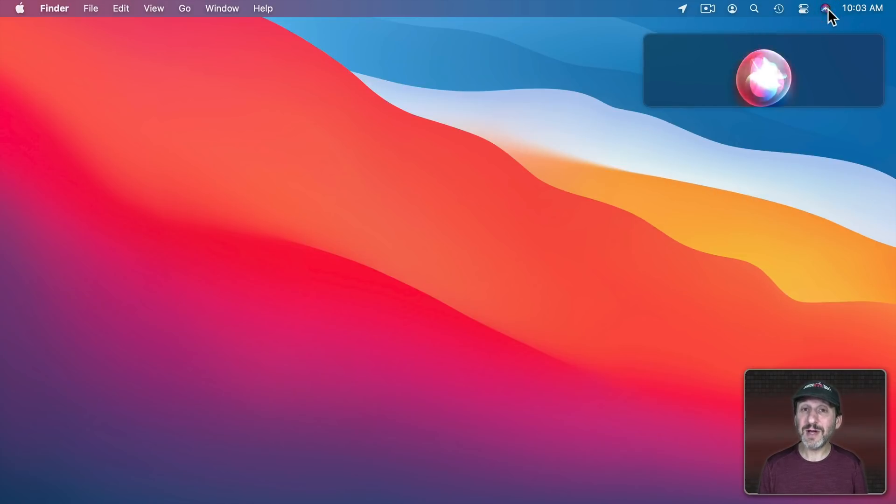